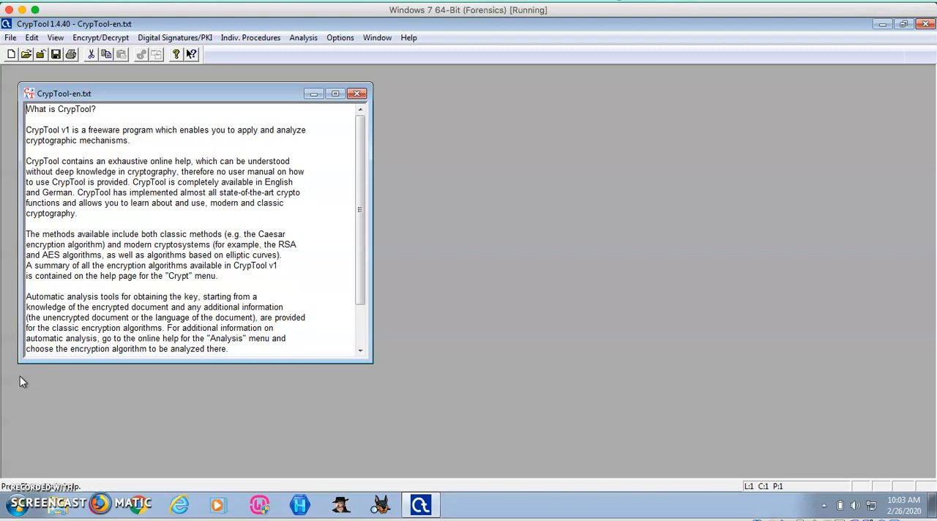
mouse_move(172, 196)
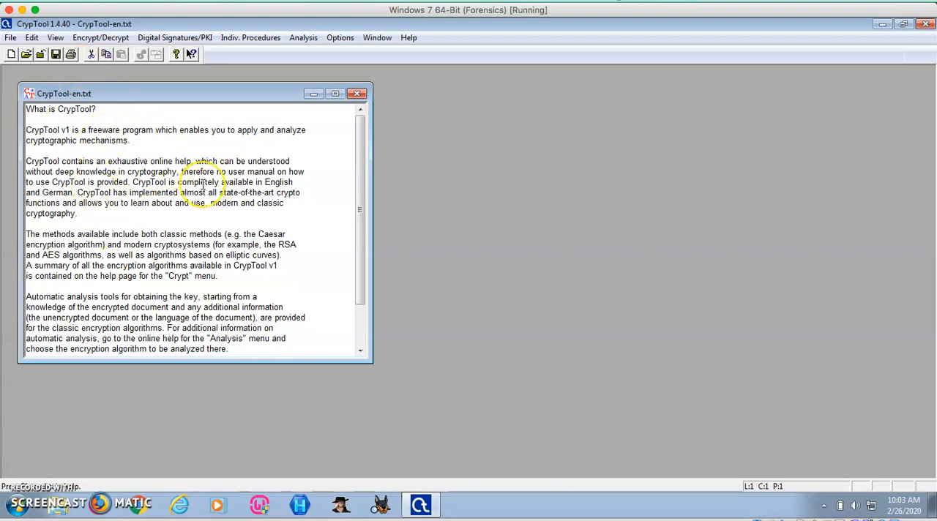
mouse_move(303, 36)
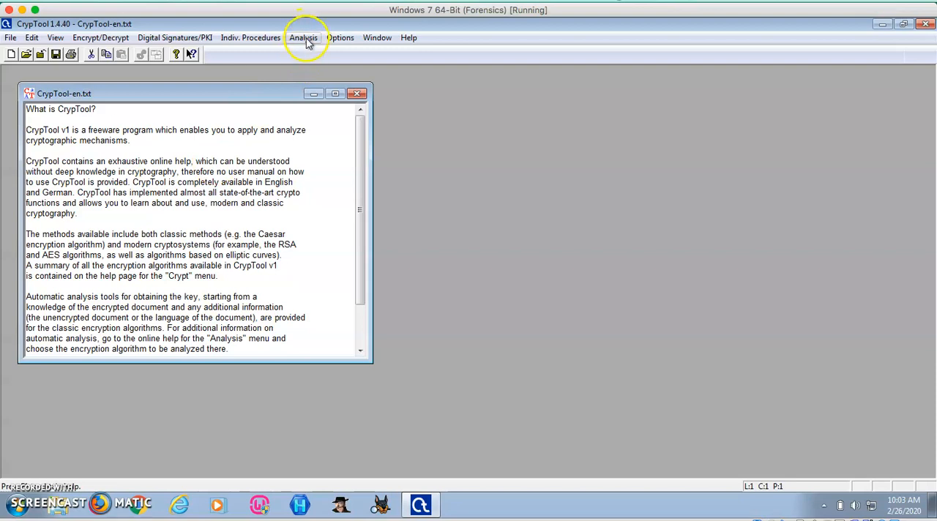
- Show the character frequency histogram of the text, then close it
click(303, 37)
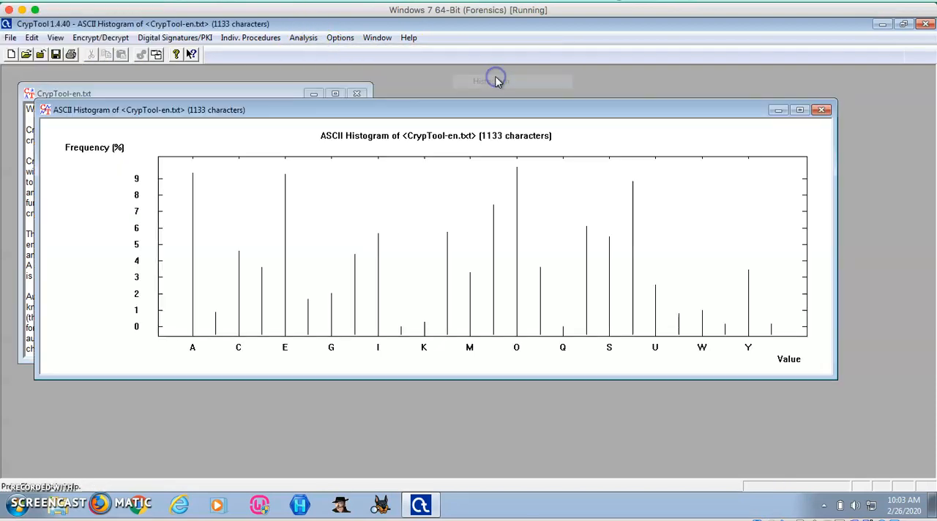
mouse_move(237, 375)
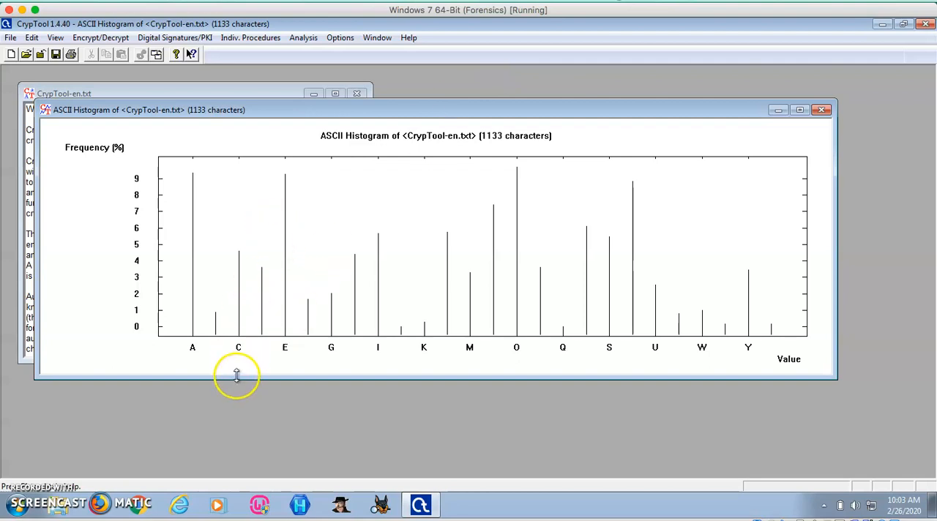
mouse_move(294, 184)
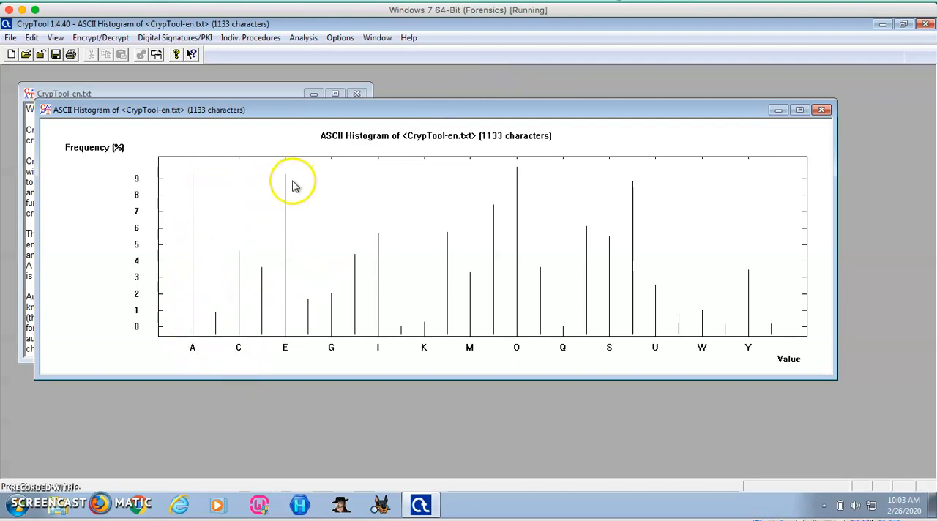
mouse_move(564, 196)
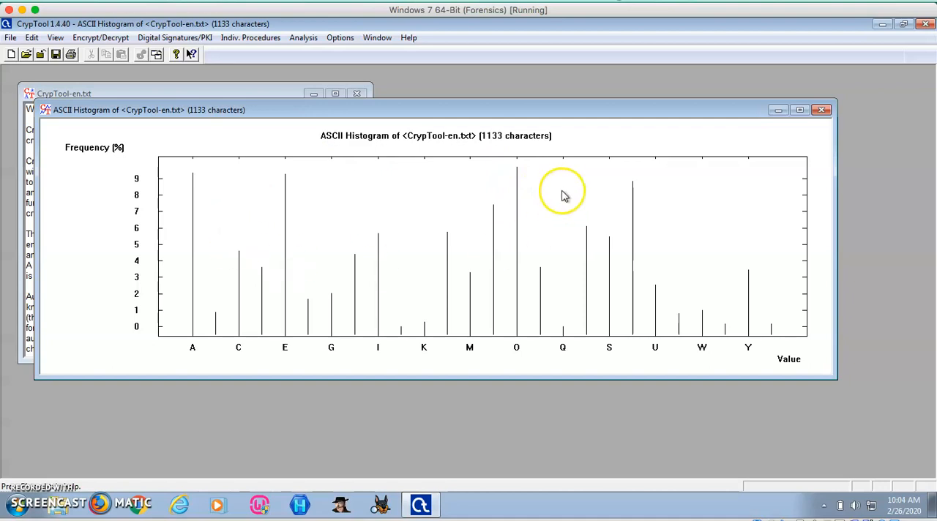
mouse_move(395, 231)
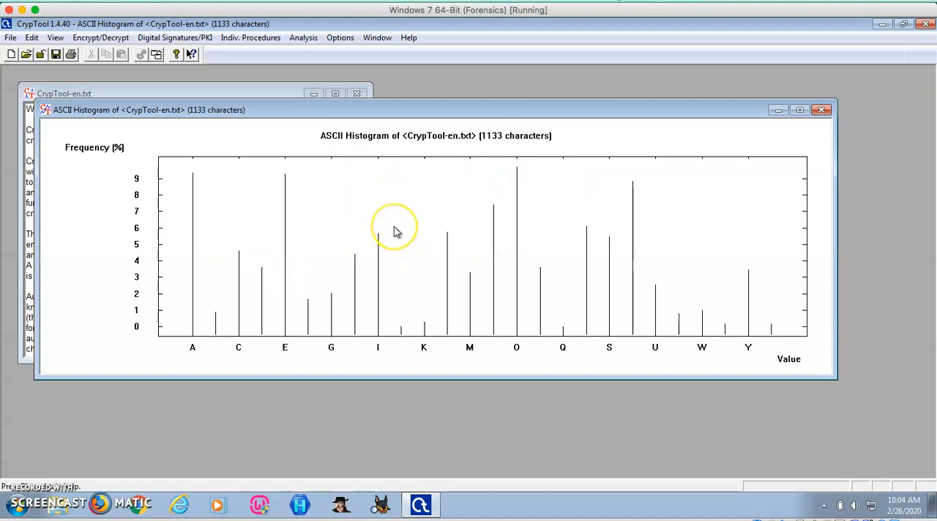
mouse_move(272, 339)
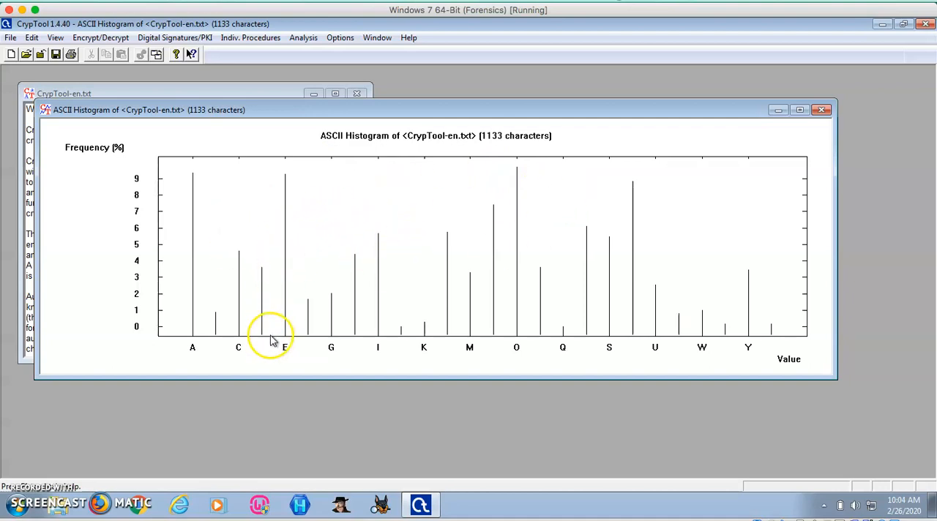
mouse_move(287, 357)
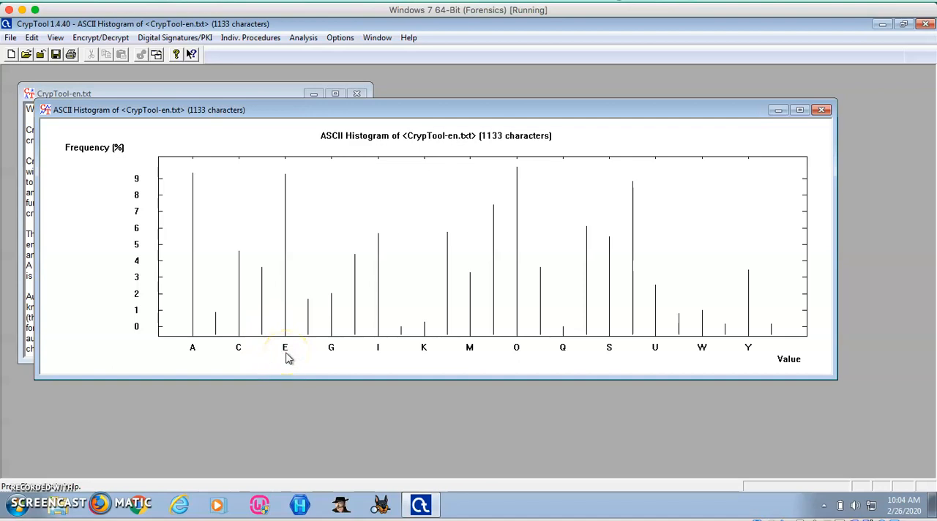
mouse_move(285, 354)
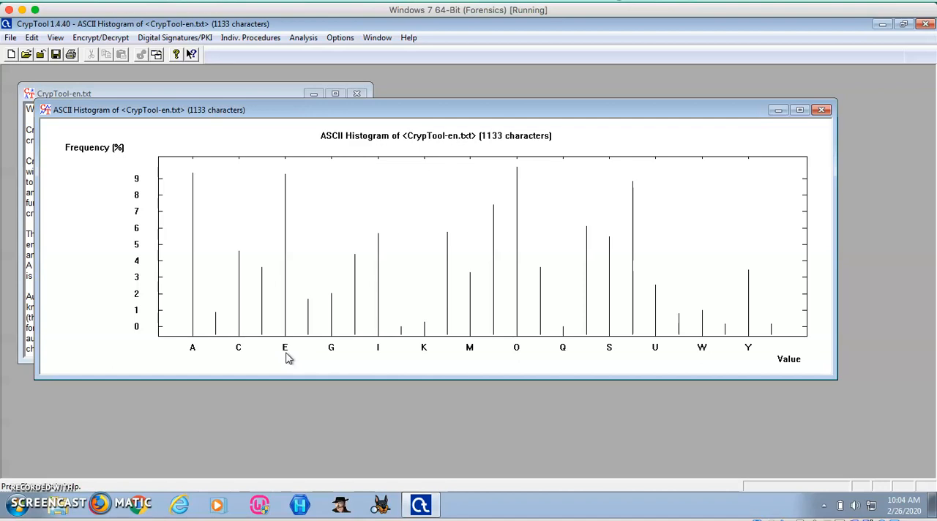
click(821, 110)
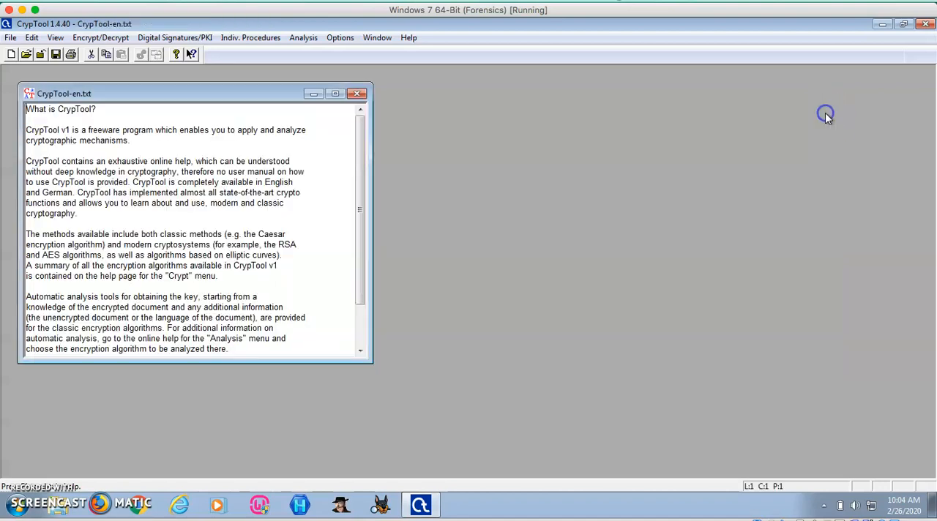
click(100, 37)
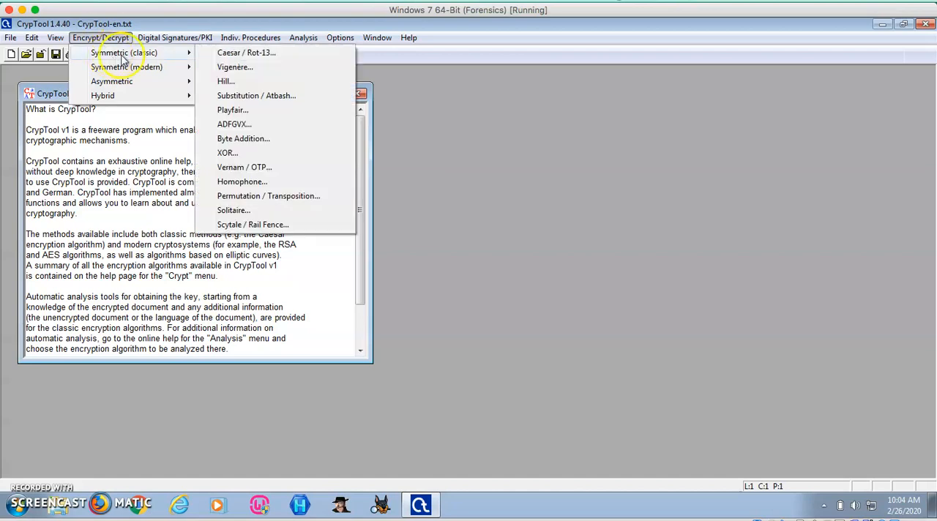
click(243, 137)
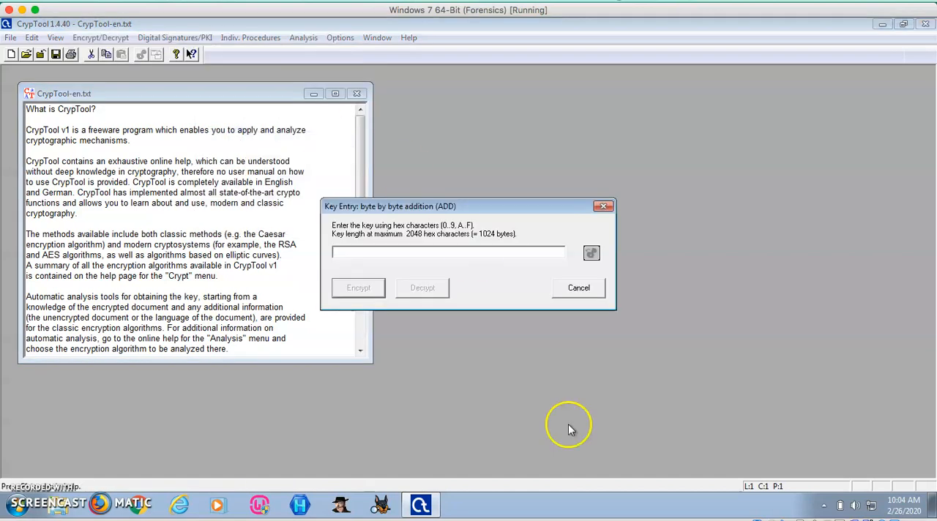
text(12)
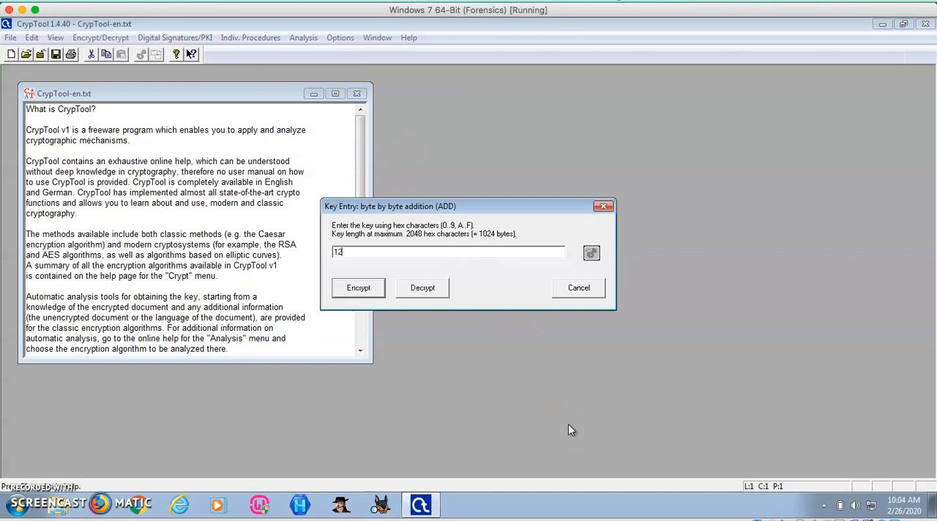
text(34 AB CD)
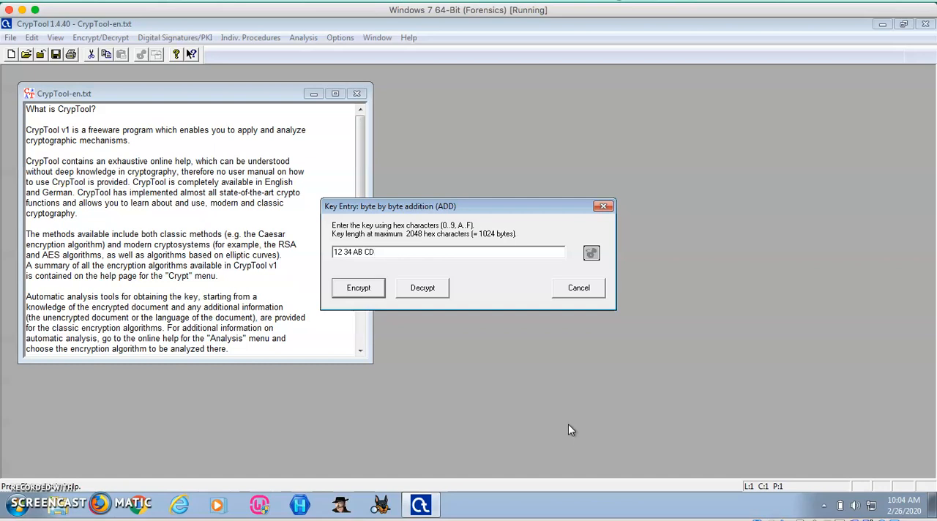
mouse_move(421, 363)
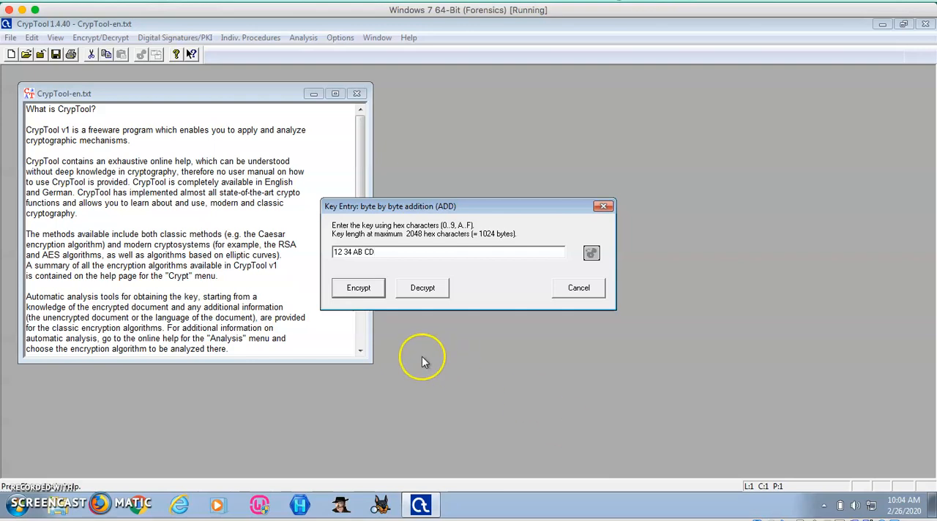
click(357, 287)
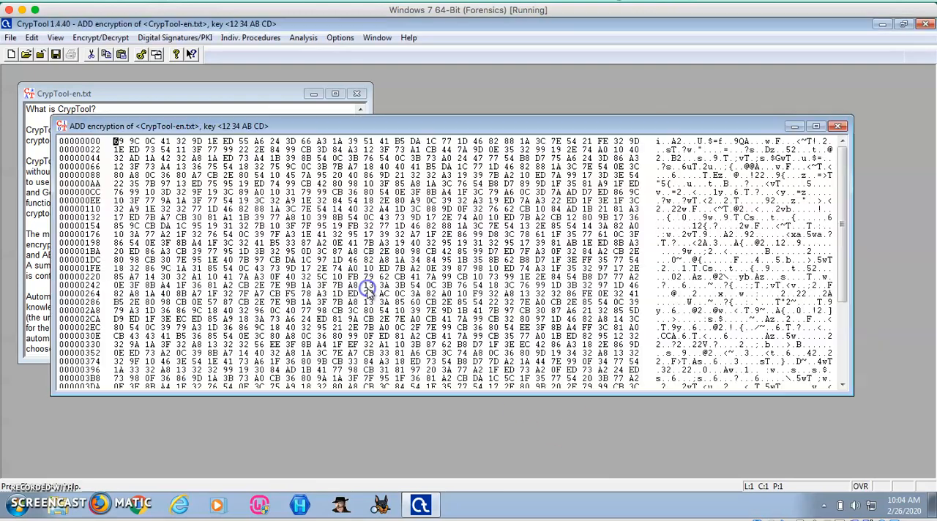
- Look over the ADD ciphertext hex dump and bring up the cryptanalysis menu
scroll(down, 3)
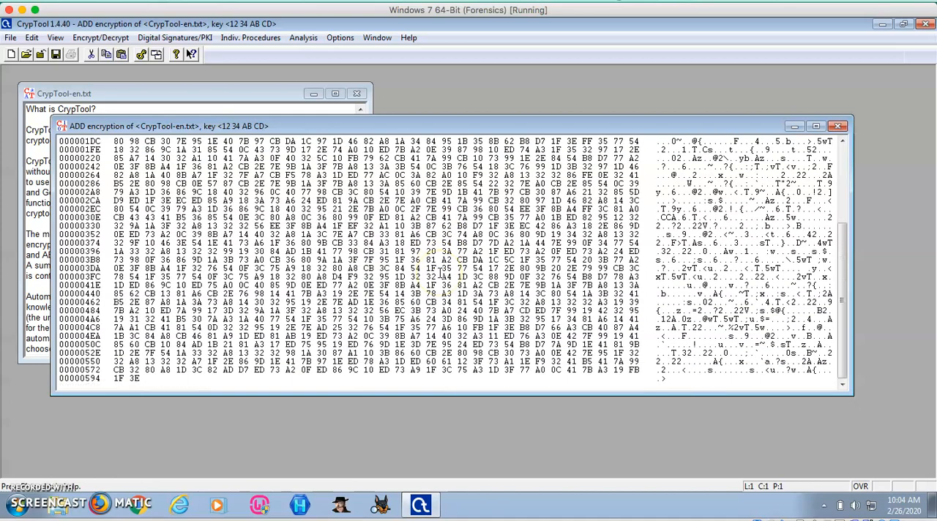
scroll(up, 3)
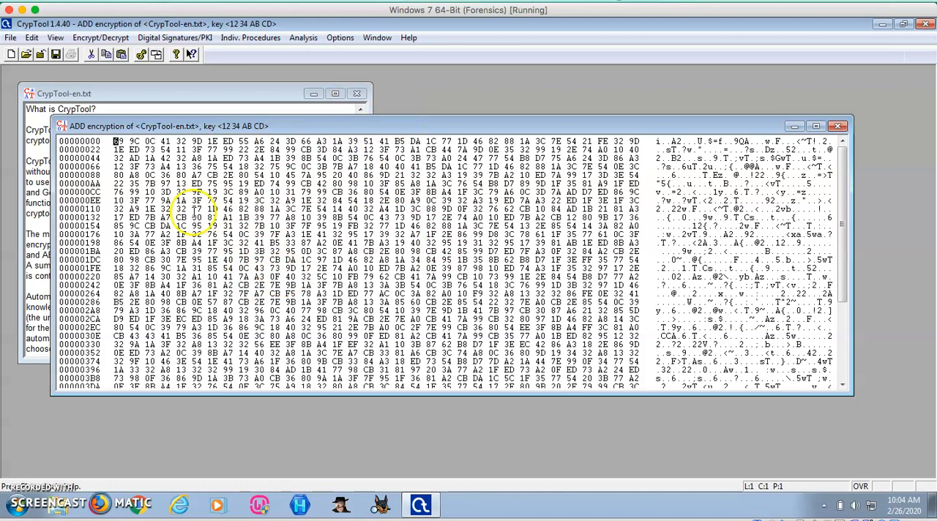
click(303, 36)
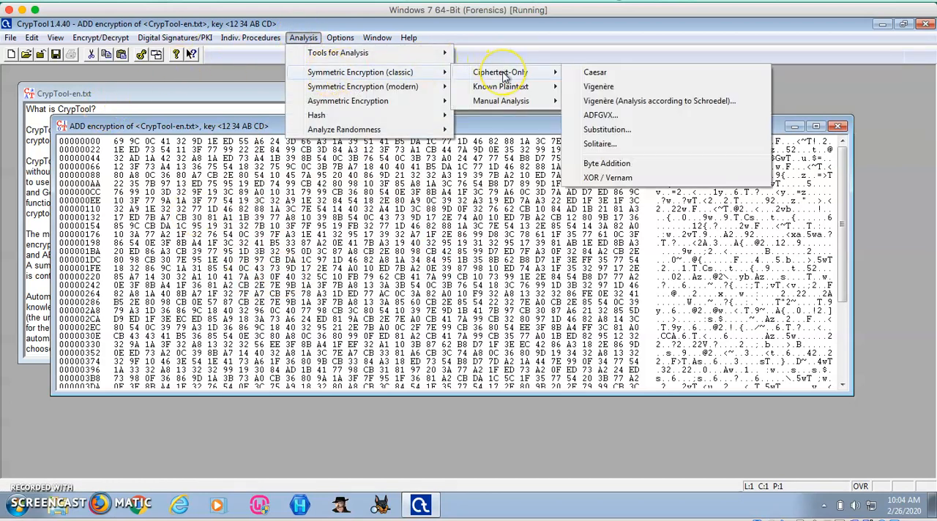
mouse_move(606, 164)
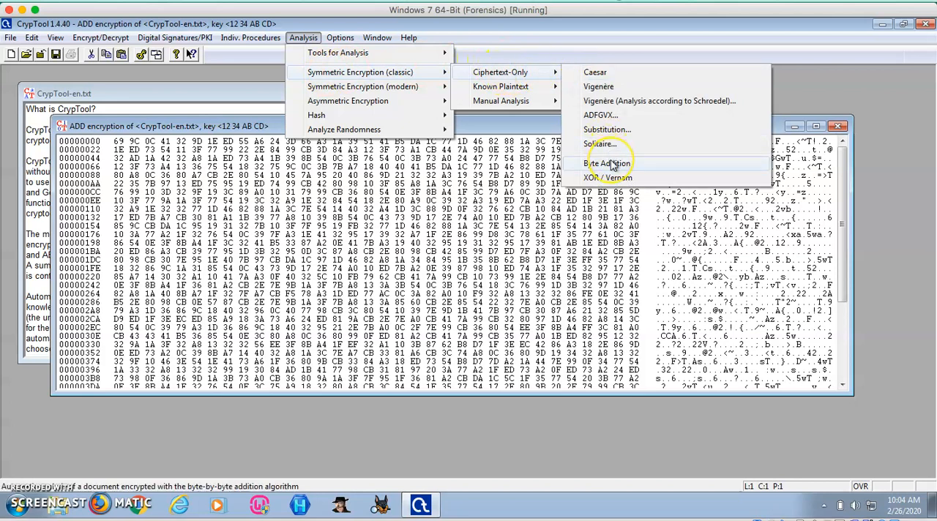
- Run the Byte Addition ciphertext-only attack with most common character 20, deriving key 12 34 AB CD
click(609, 164)
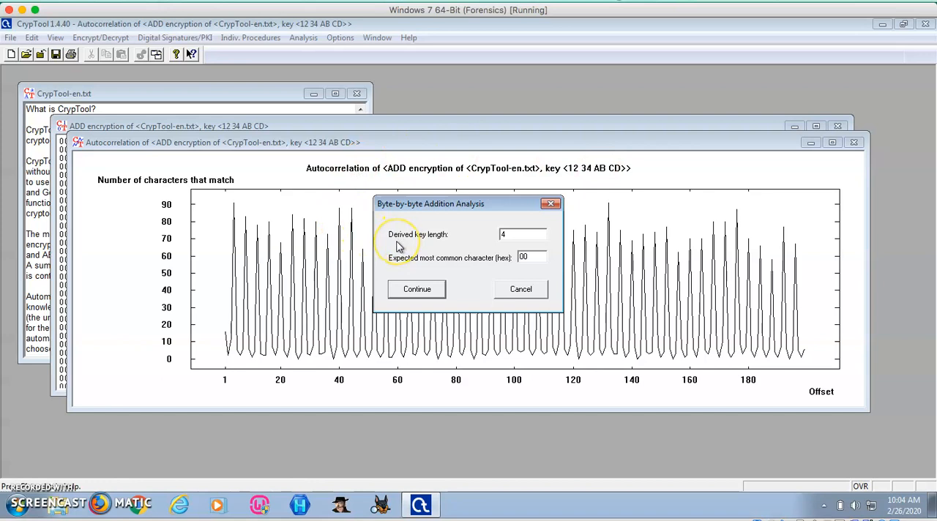
mouse_move(521, 236)
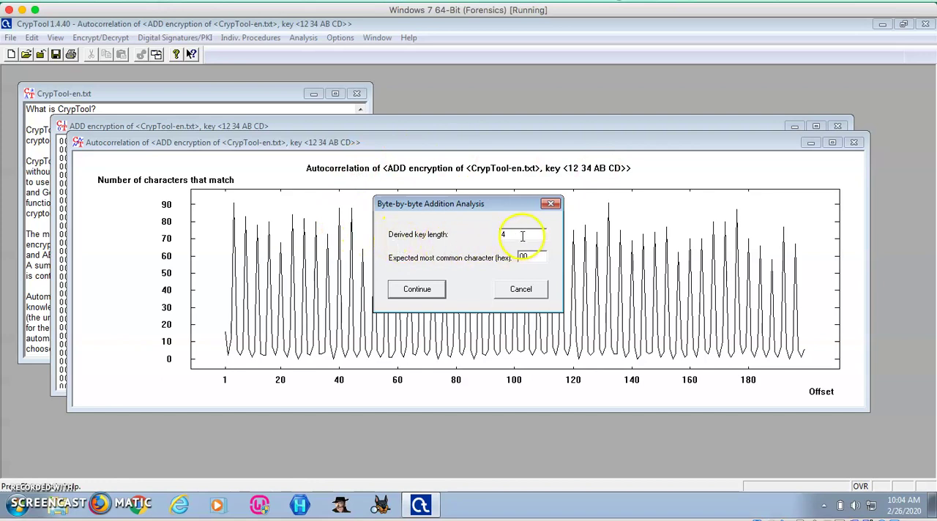
mouse_move(410, 275)
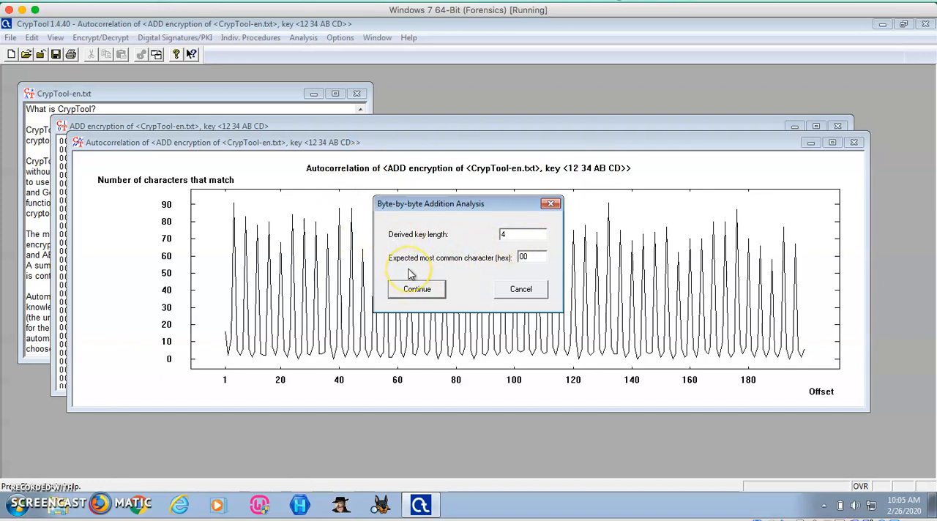
mouse_move(480, 269)
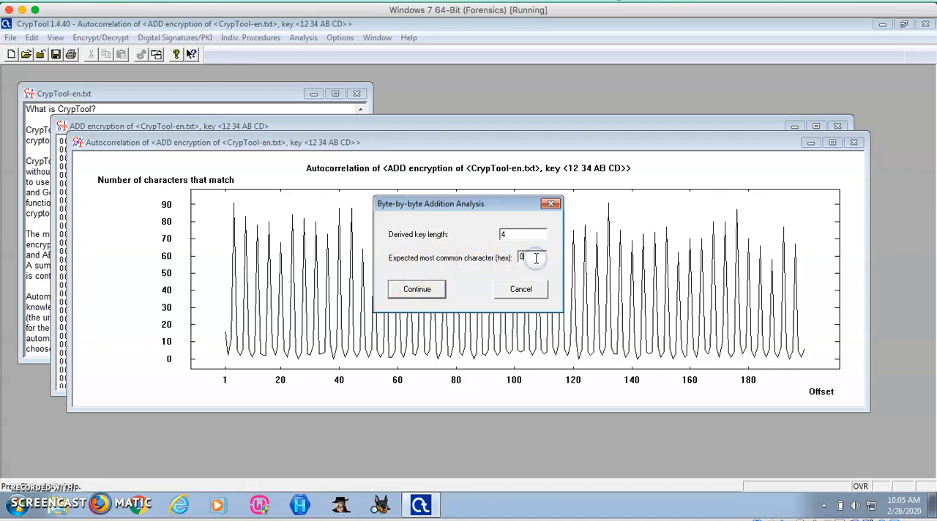
text(20)
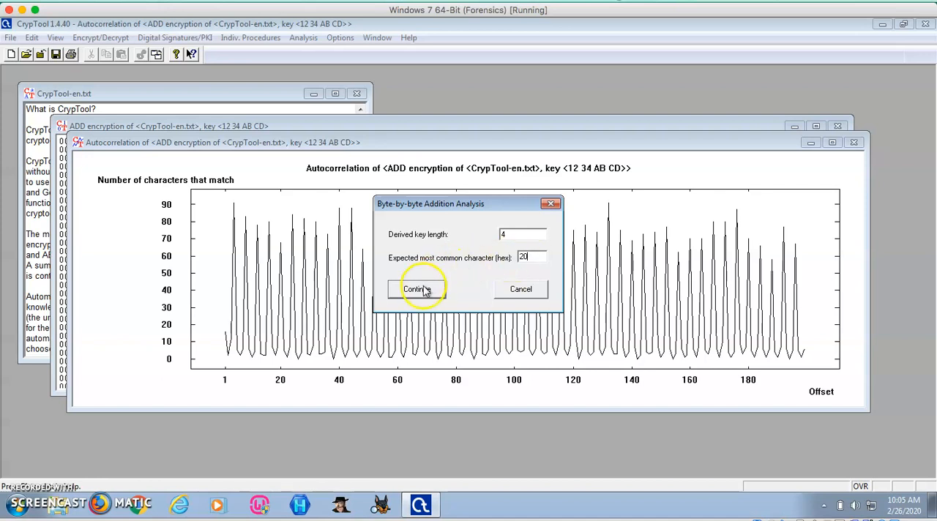
click(415, 288)
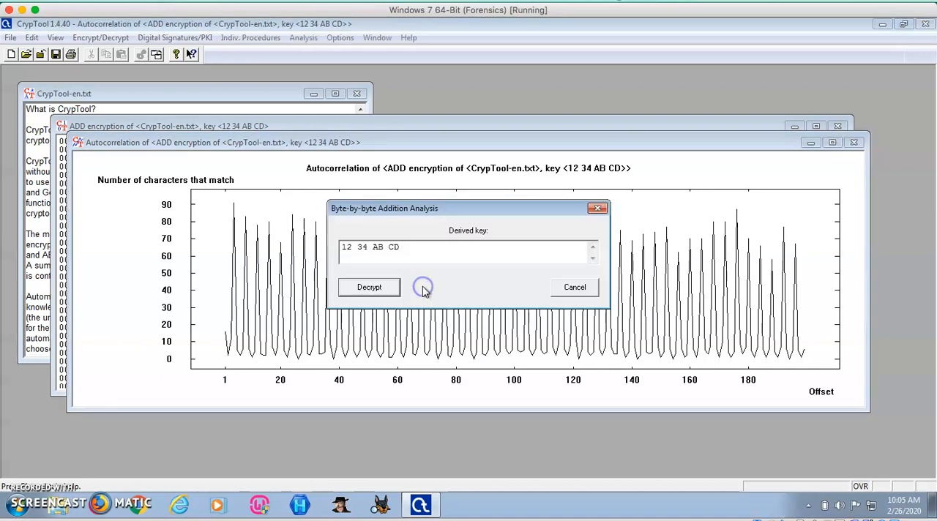
mouse_move(451, 266)
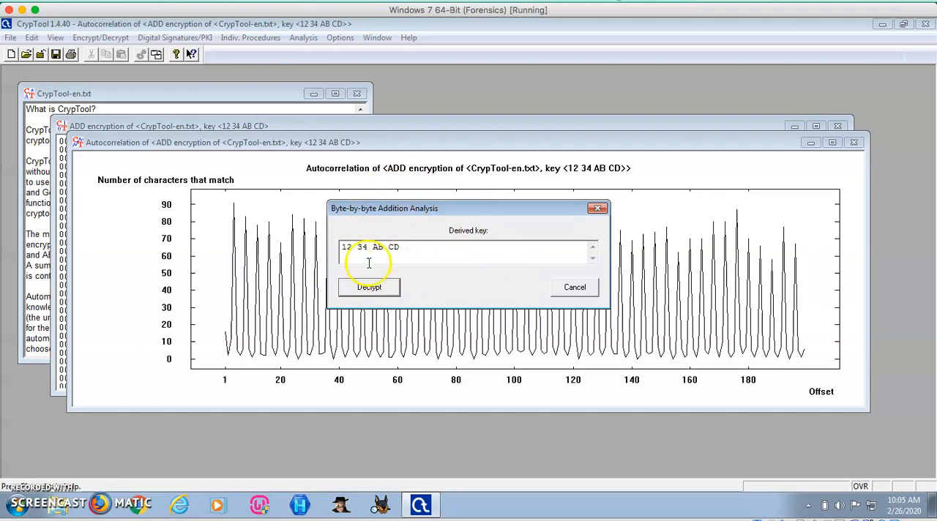
click(369, 287)
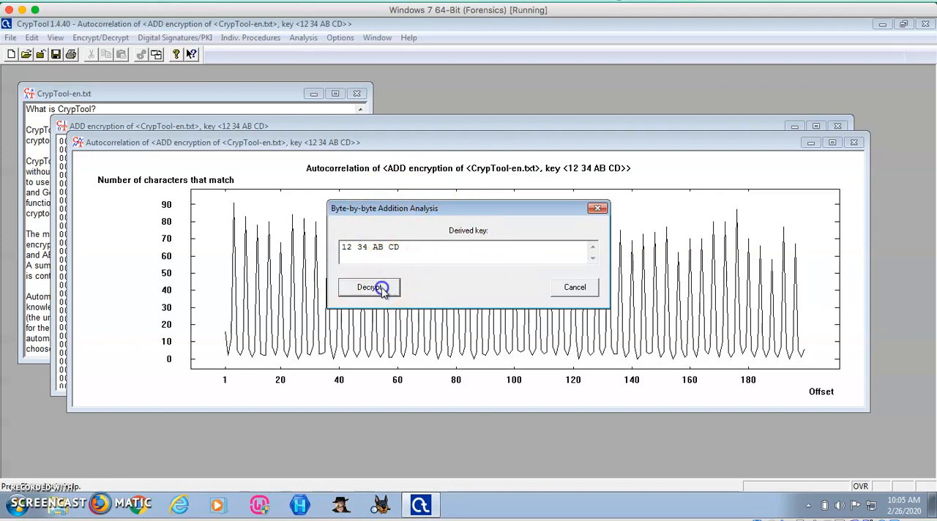
click(369, 287)
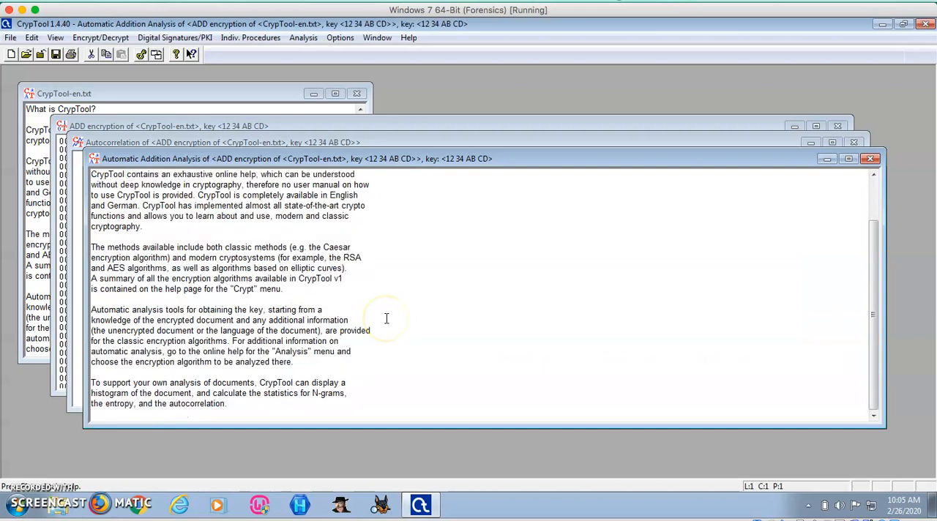
mouse_move(280, 302)
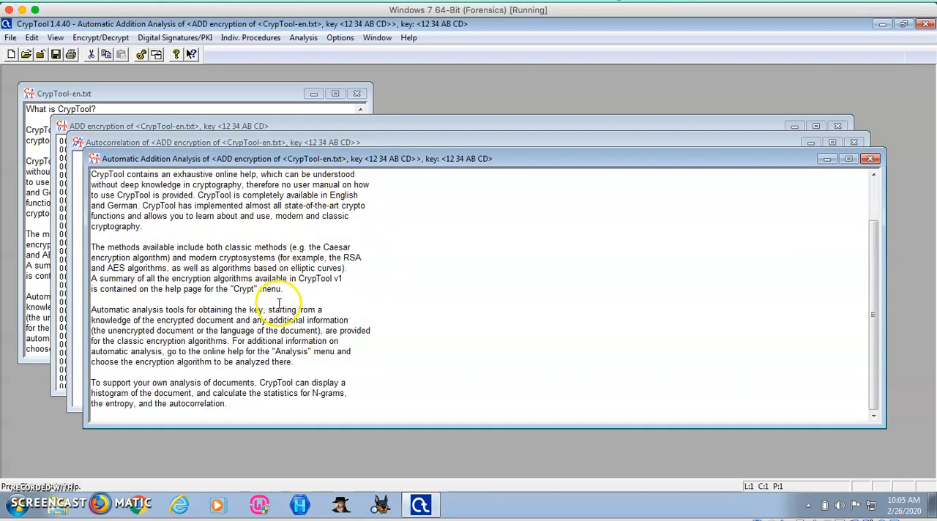
mouse_move(315, 275)
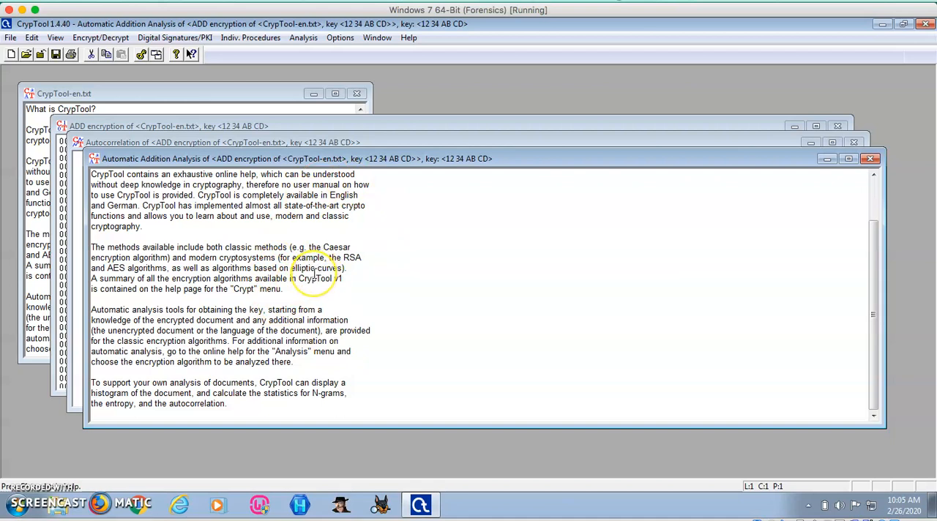
mouse_move(314, 275)
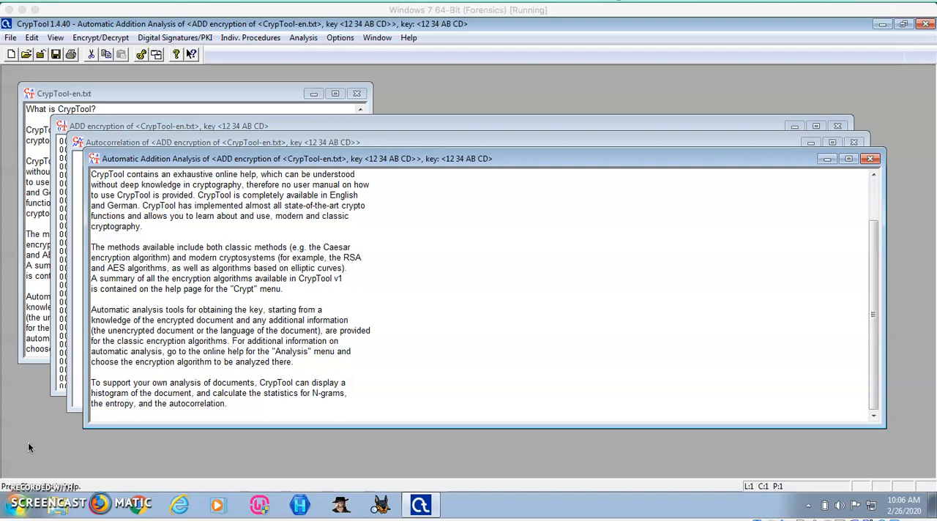
mouse_move(933, 142)
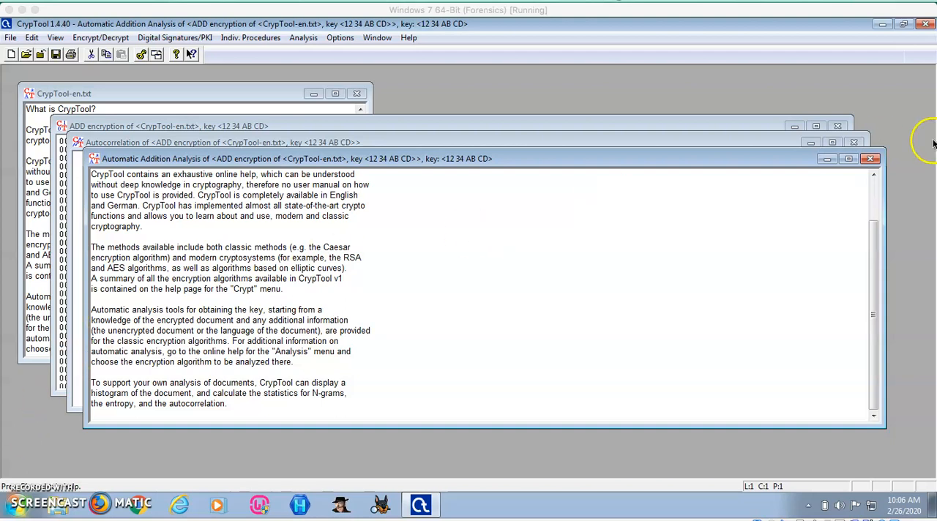
- Close the decrypted result and the encrypted hex document, leaving only CrypTool-en.txt
click(870, 158)
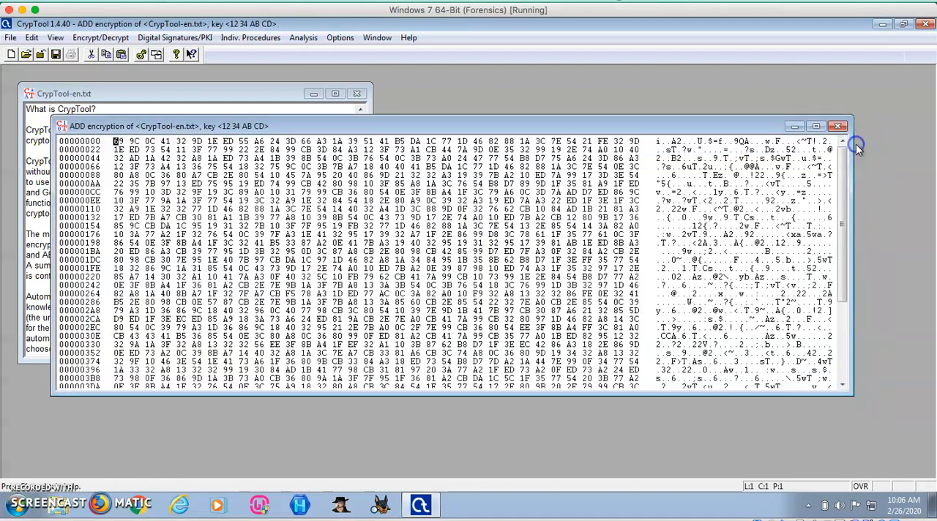
click(839, 126)
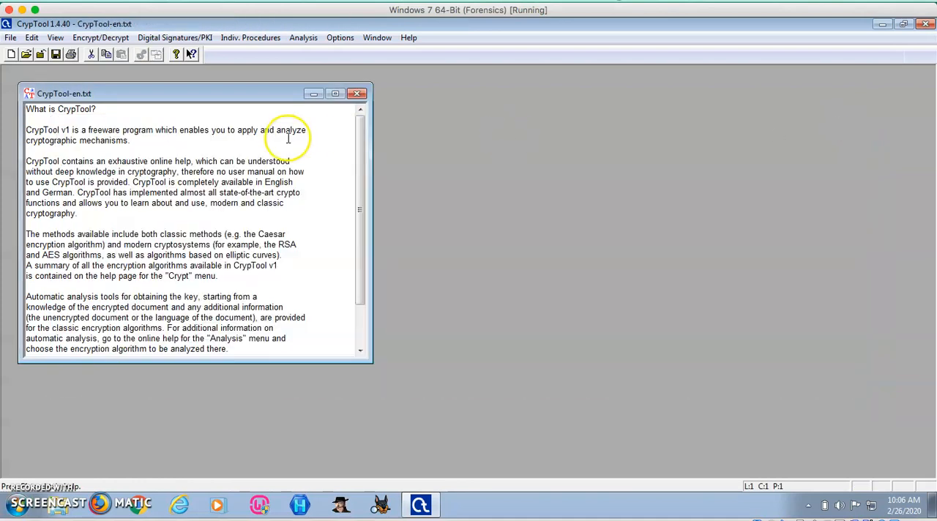
mouse_move(167, 173)
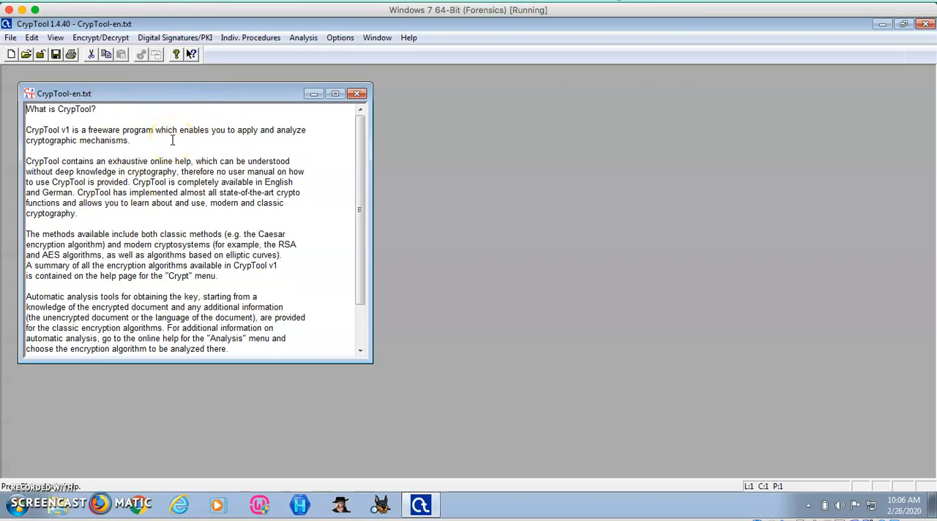
mouse_move(252, 44)
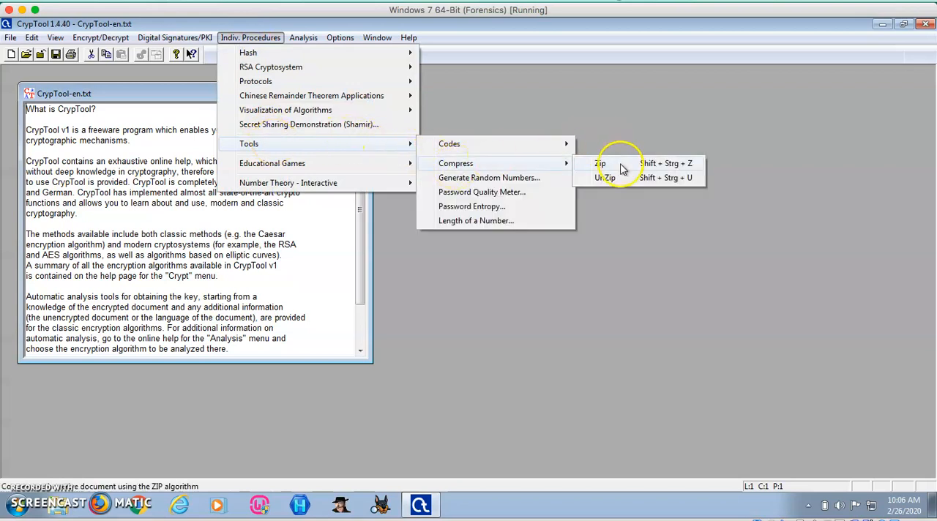
- ZIP-compress CrypTool-en.txt and acknowledge the 52% compression rate message
click(600, 164)
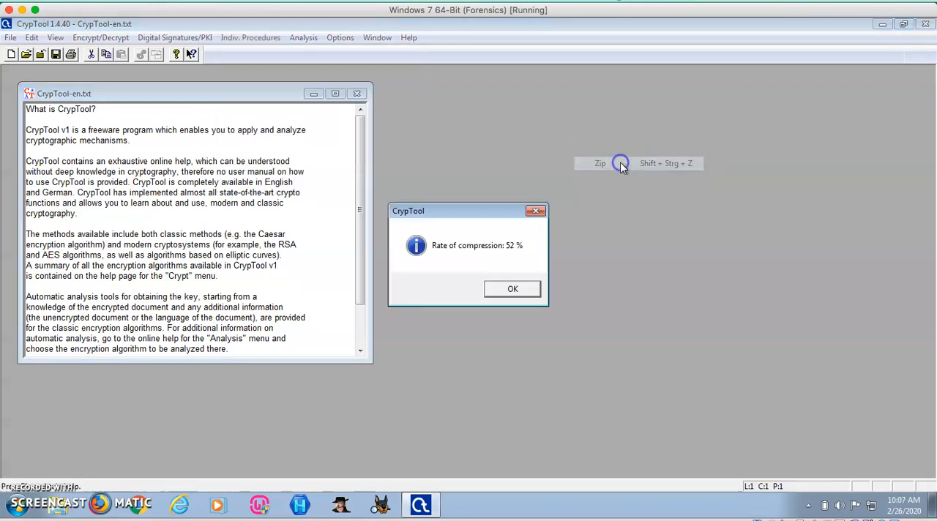
mouse_move(456, 267)
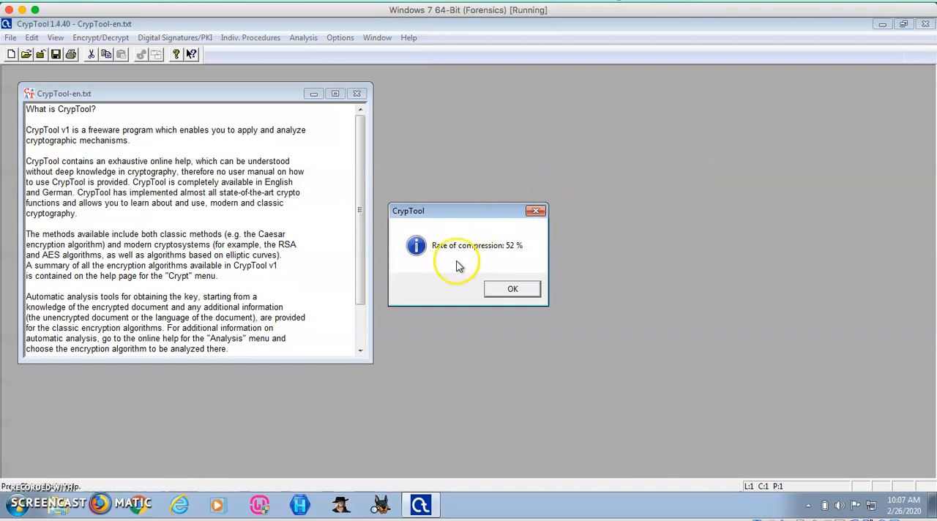
mouse_move(515, 280)
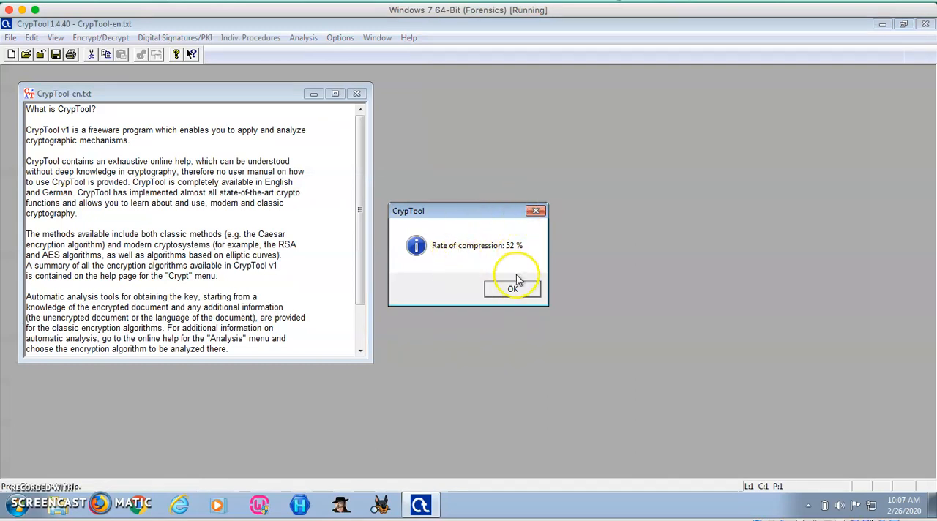
click(512, 289)
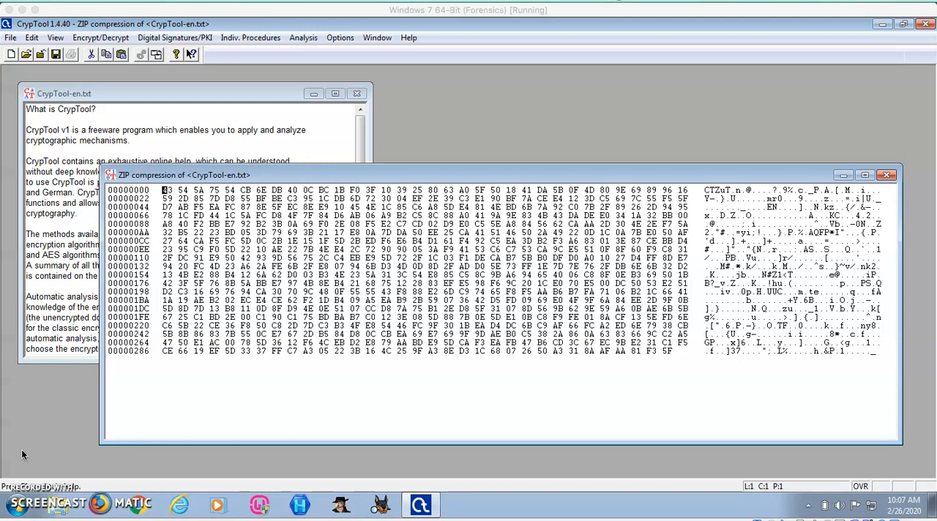
mouse_move(313, 69)
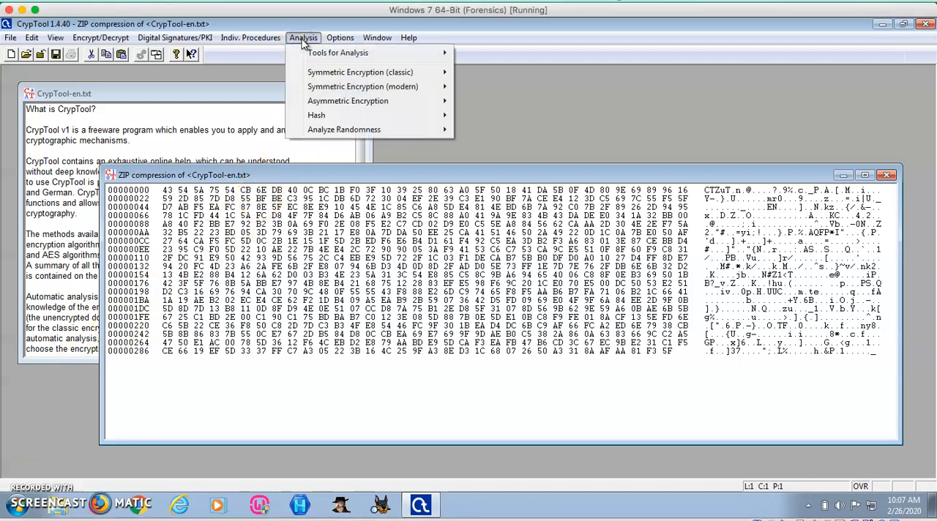
- Show a binary histogram of the ZIP-compressed data via the analysis tools
click(409, 37)
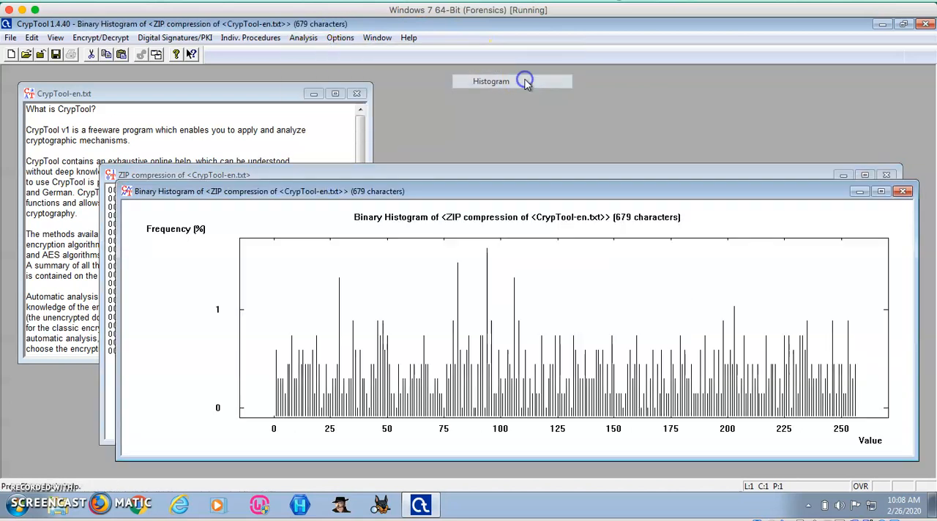
mouse_move(482, 354)
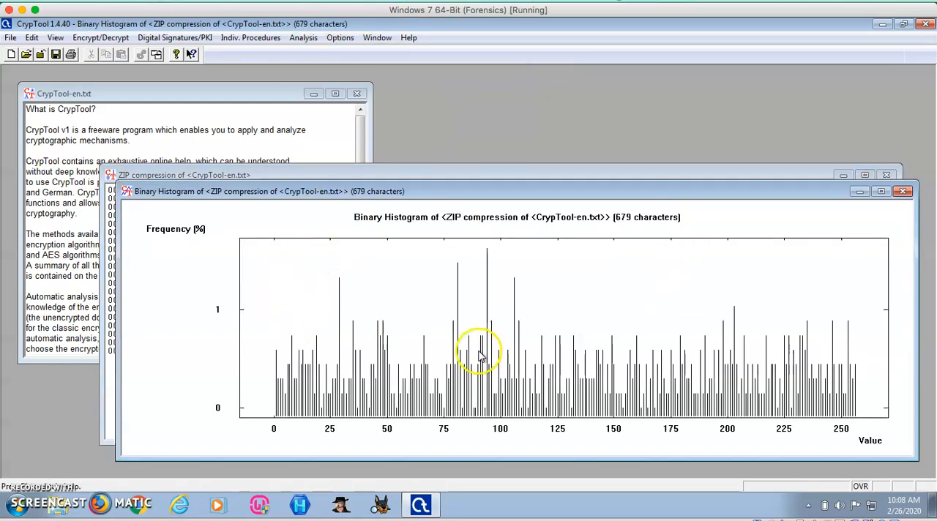
mouse_move(585, 384)
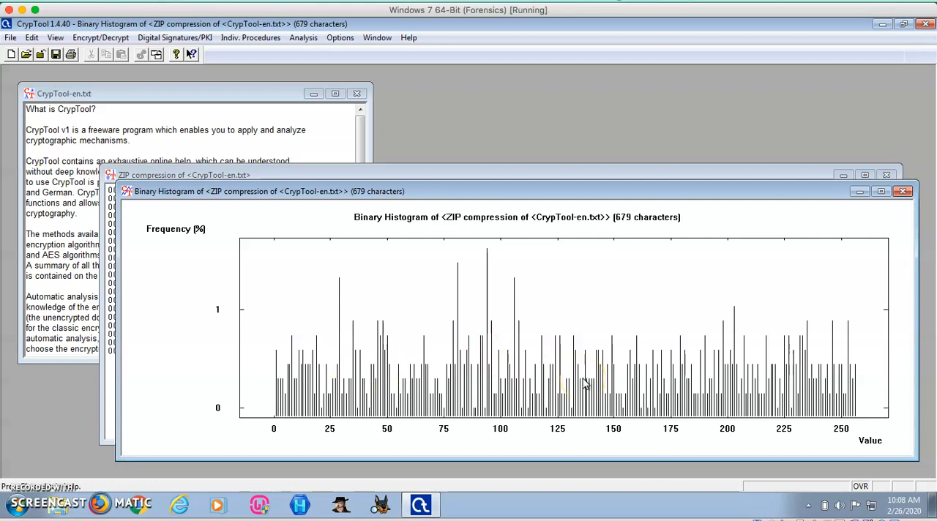
mouse_move(641, 397)
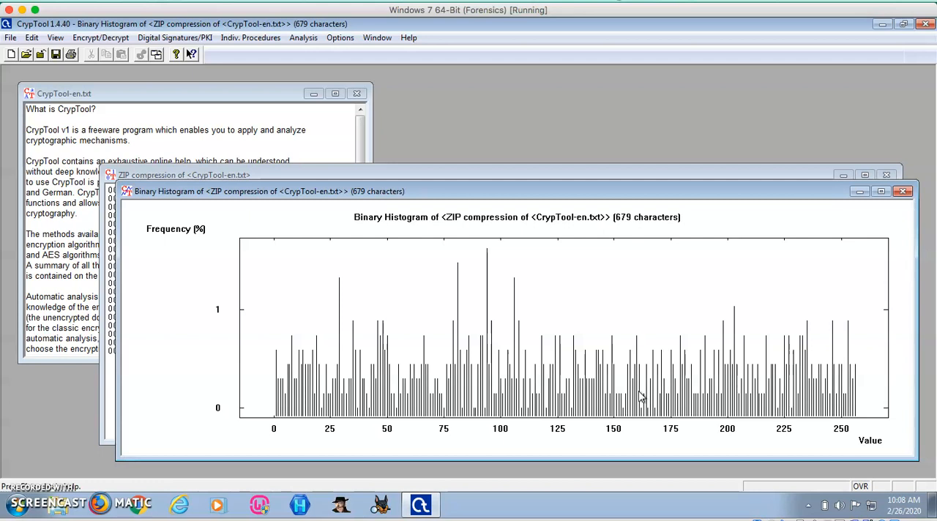
mouse_move(817, 273)
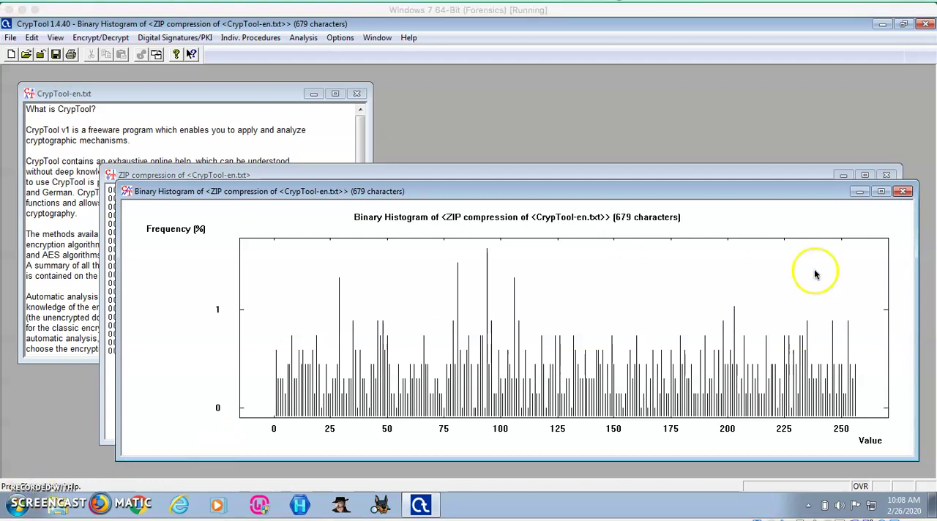
mouse_move(861, 247)
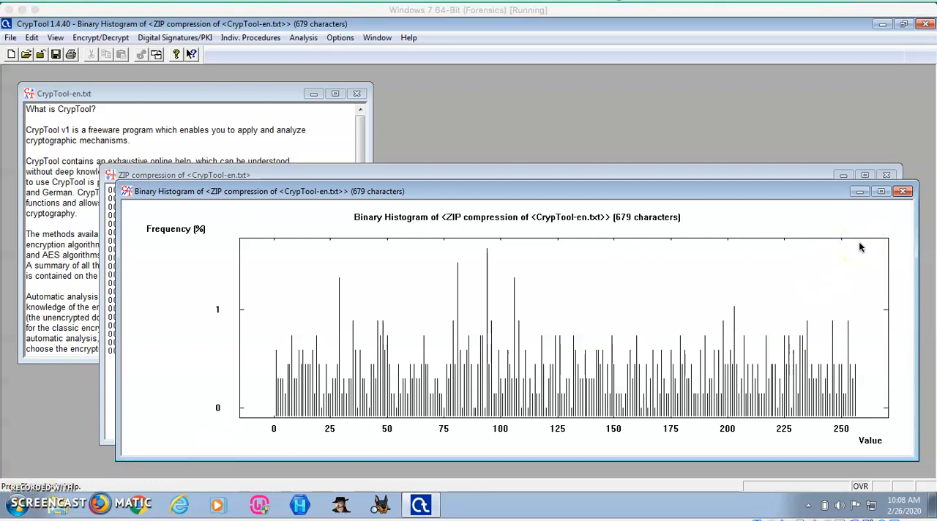
- Close the binary histogram, returning to the ZIP compression hex view
click(901, 191)
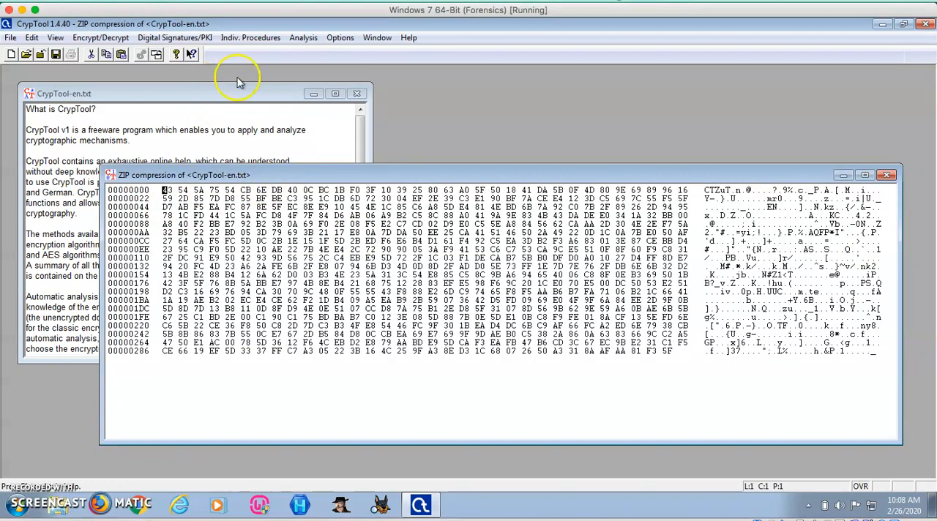
click(100, 37)
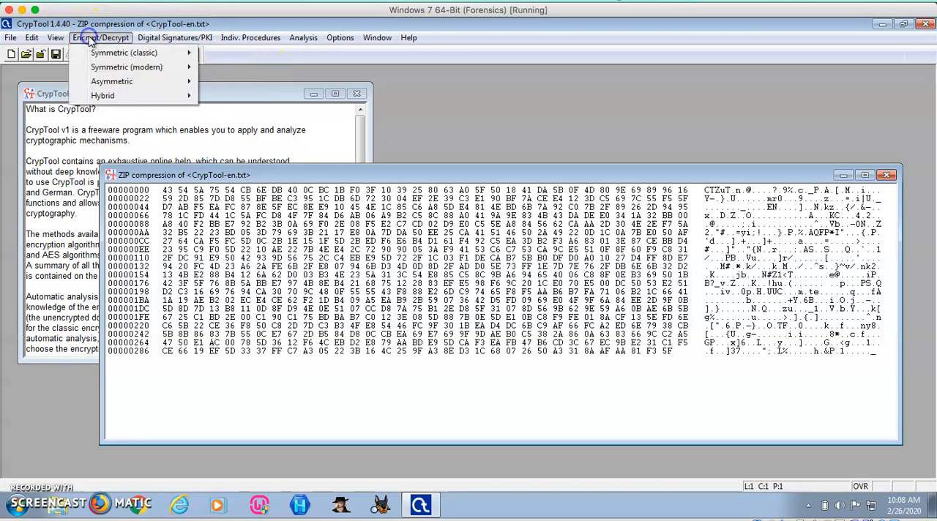
click(123, 52)
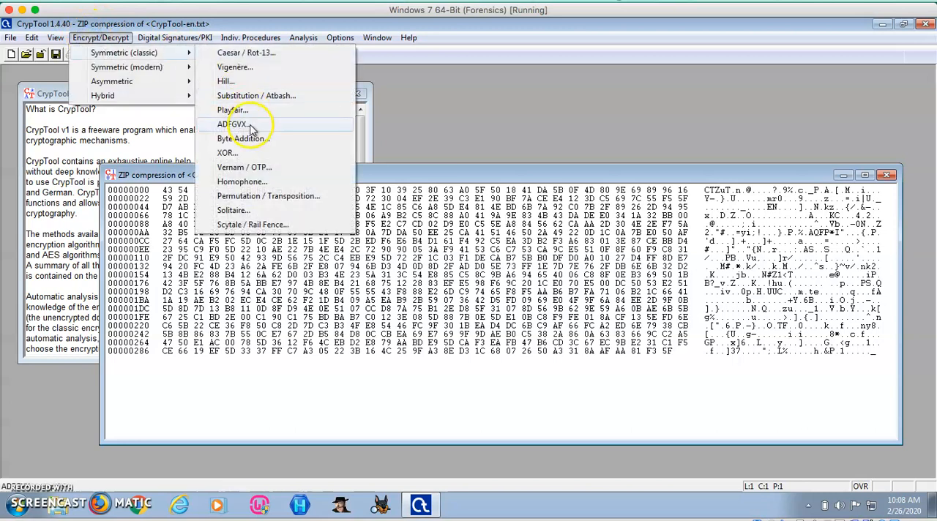
click(243, 137)
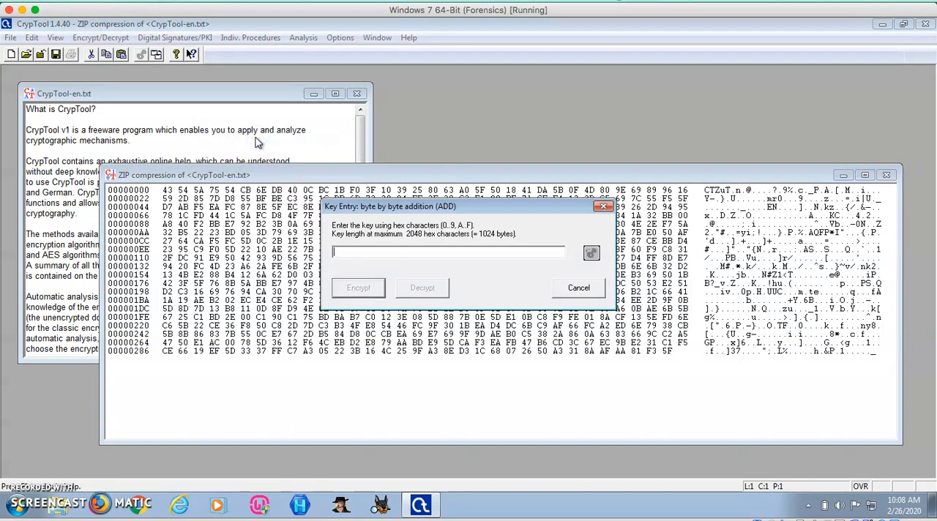
text(12 34 AB)
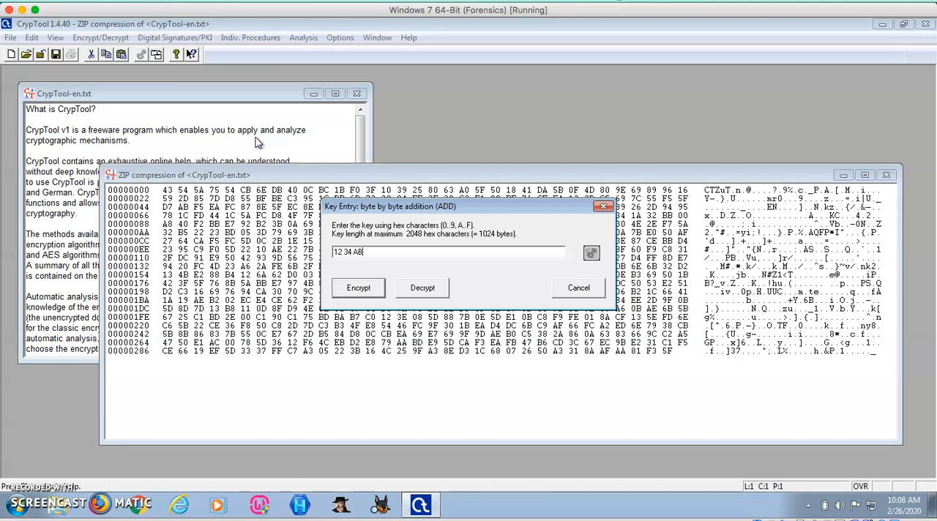
text(CD)
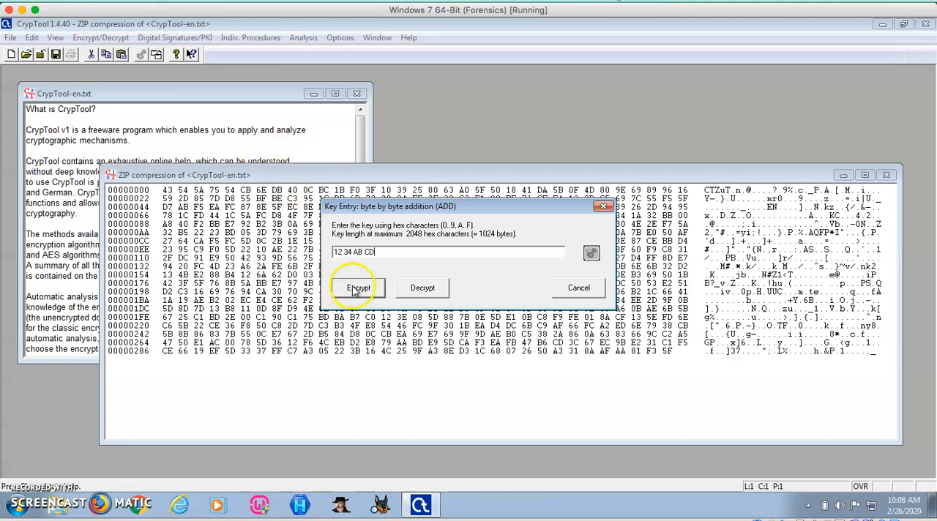
click(358, 286)
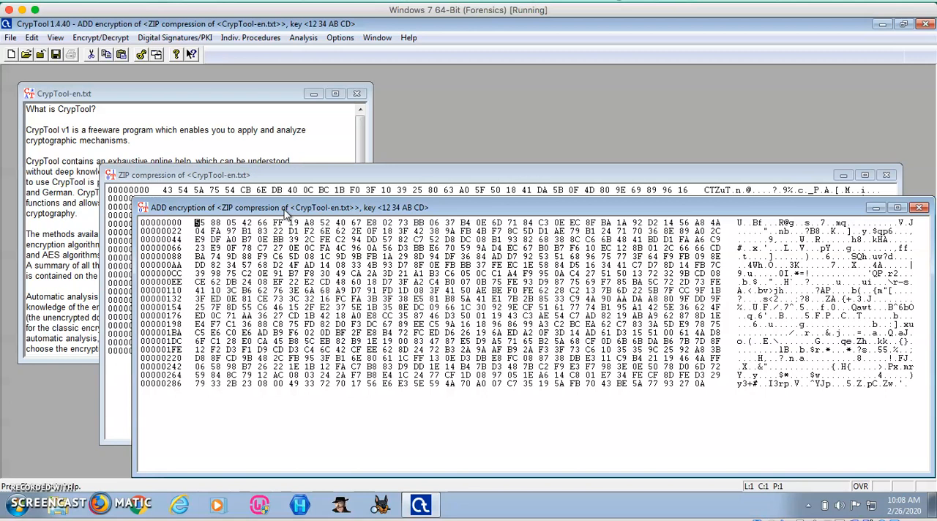
mouse_move(307, 51)
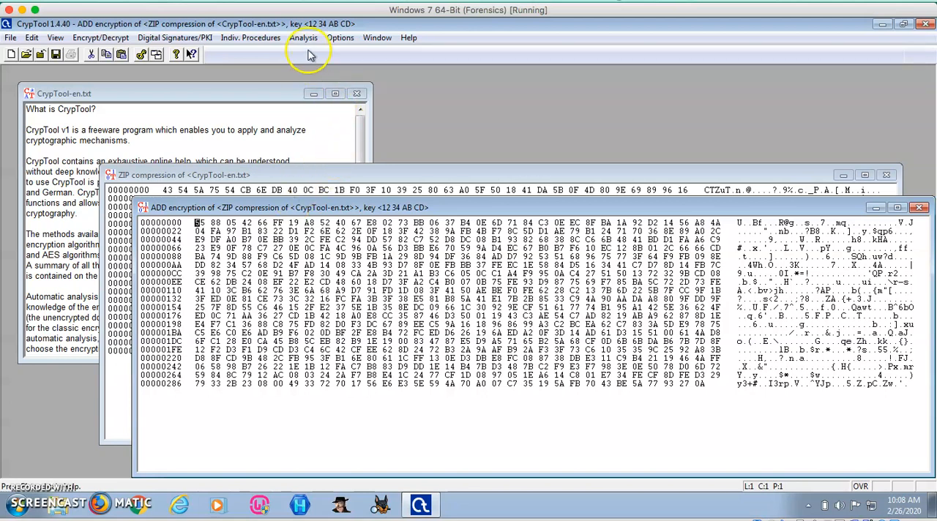
- Run the Byte Addition ciphertext-only attack with key length 5, then dismiss the wrong key 68 CF 35 0E 62
click(303, 37)
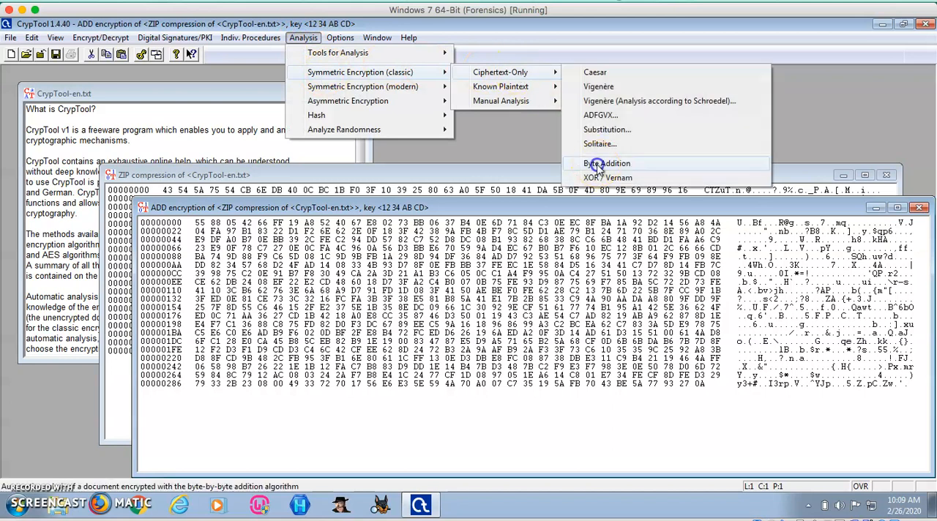
click(606, 164)
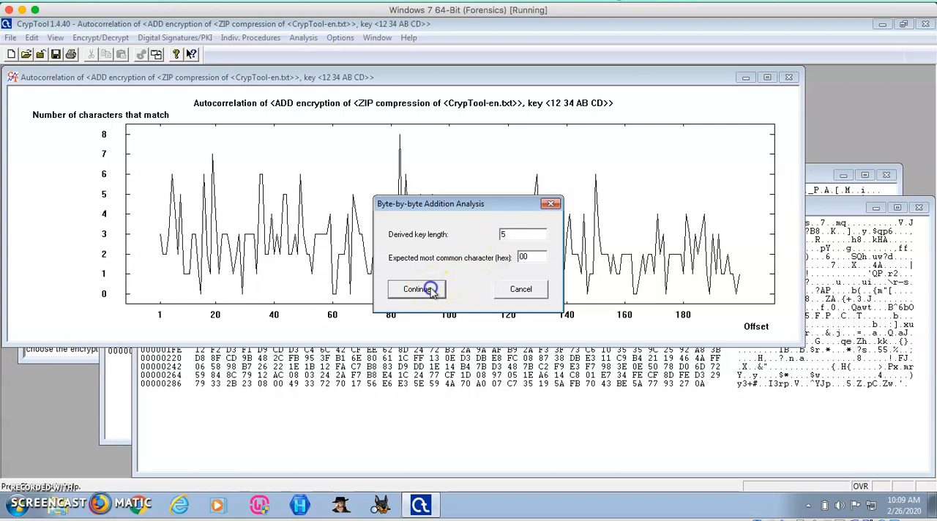
click(418, 290)
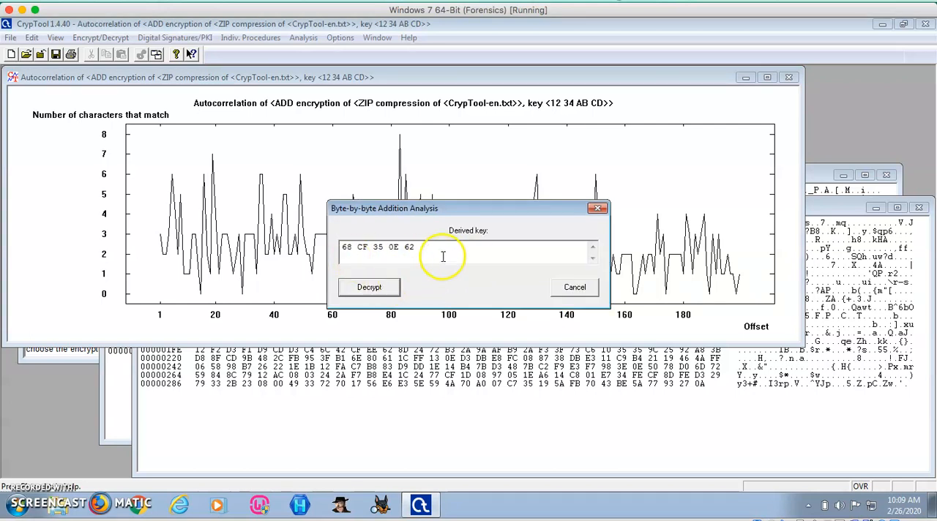
mouse_move(406, 260)
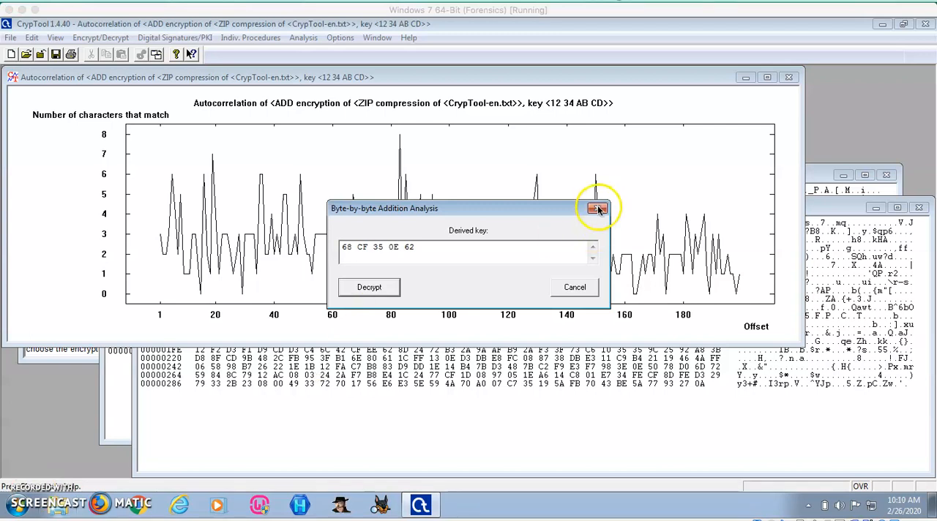
click(598, 208)
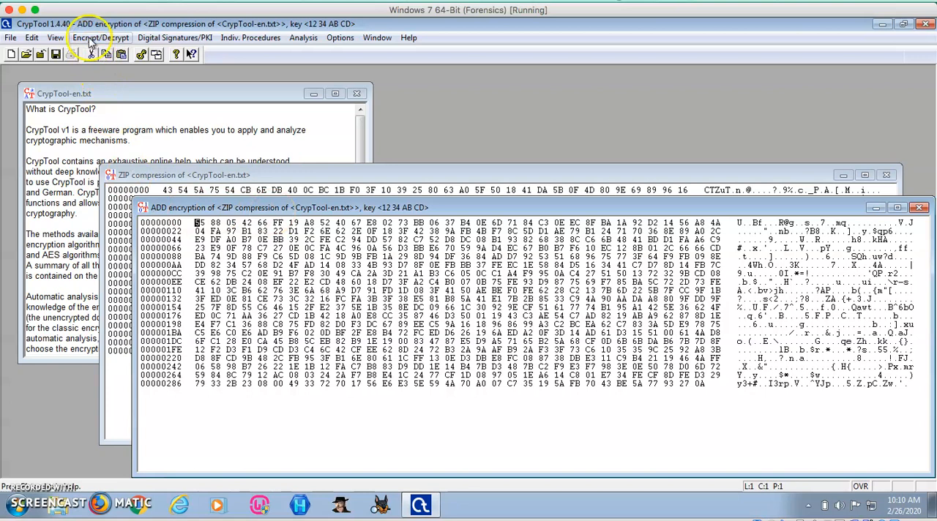
click(99, 37)
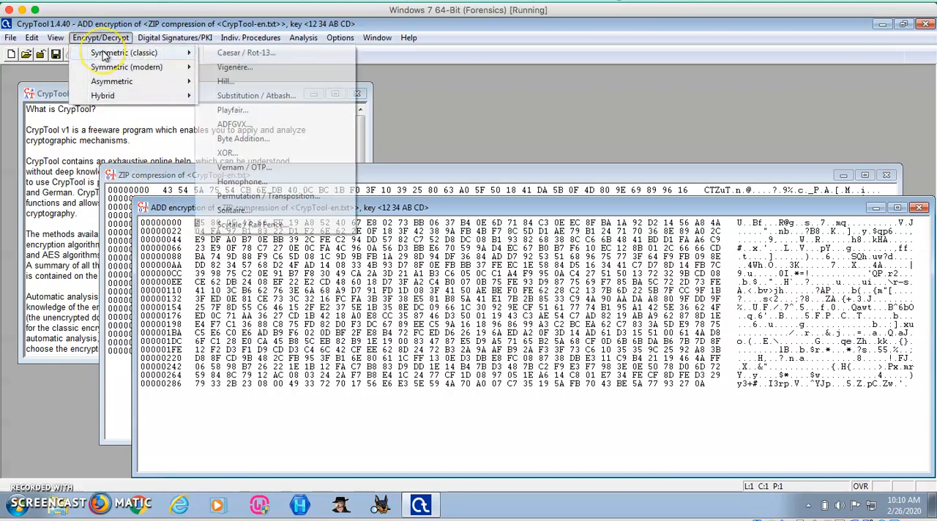
mouse_move(243, 138)
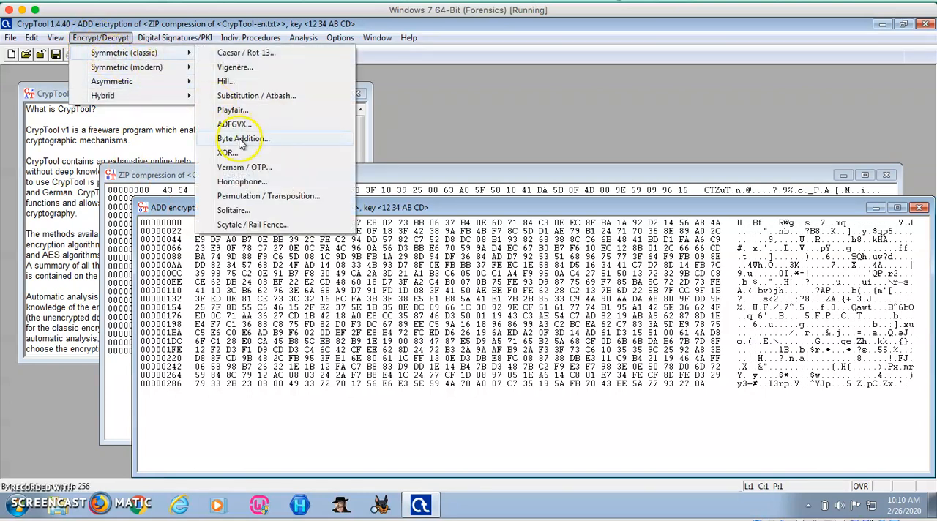
click(243, 137)
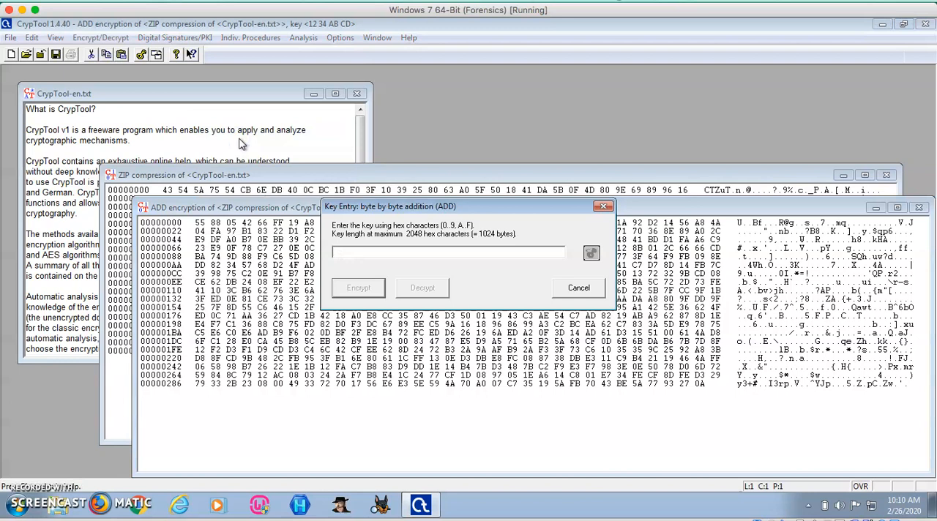
text(12 34)
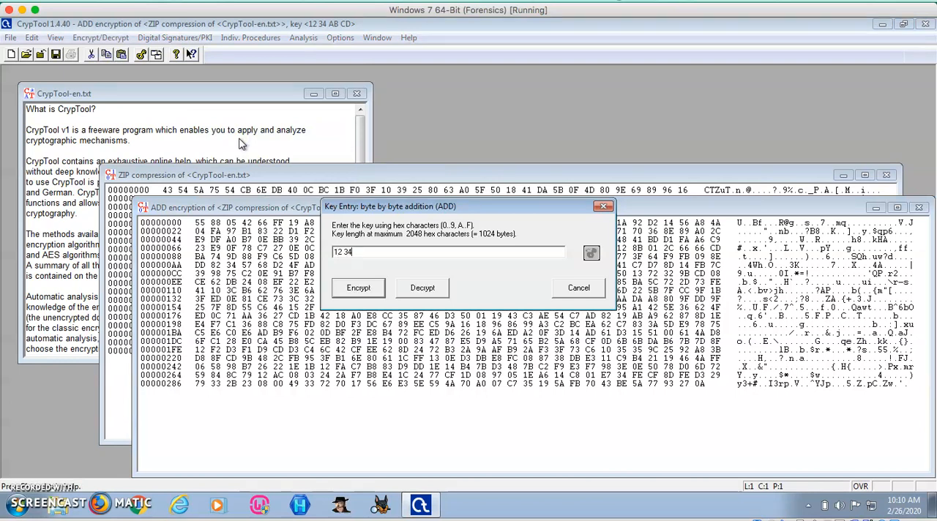
text(AB CD)
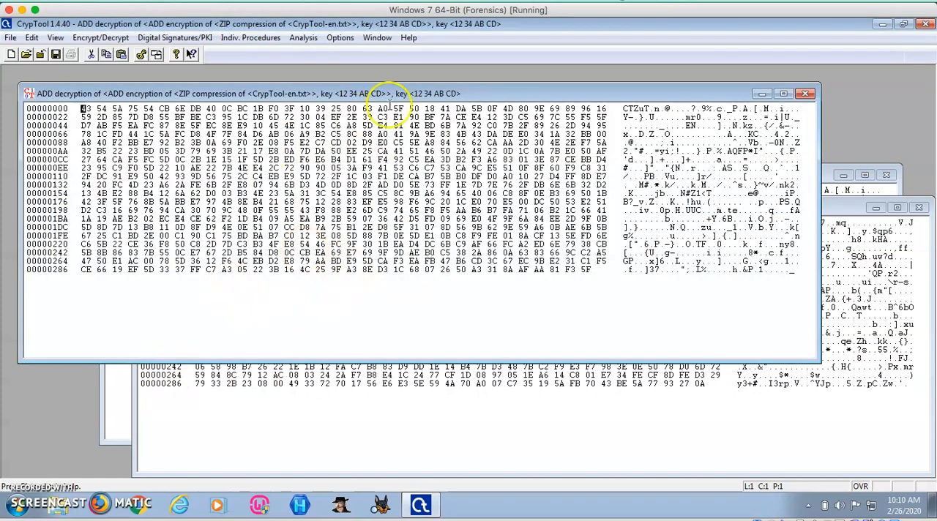
mouse_move(251, 281)
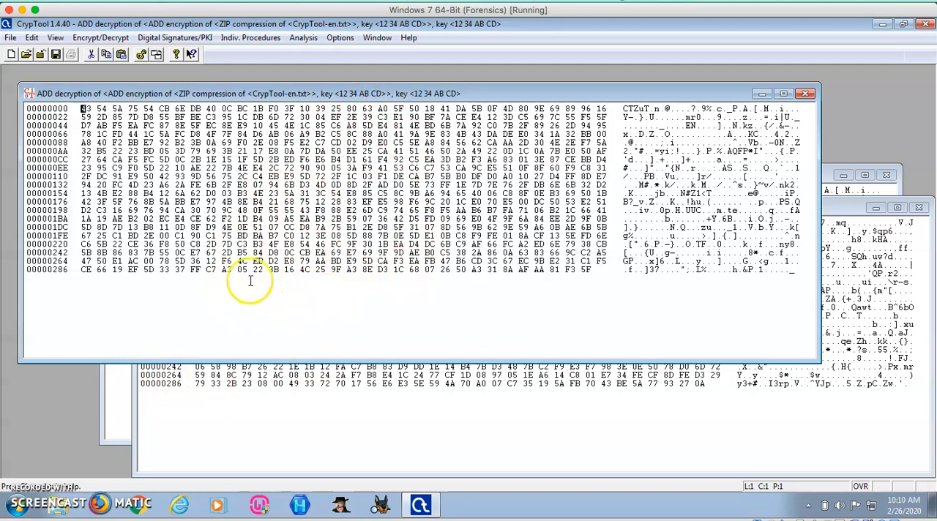
- UnZip the decrypted bytes to recover the readable CrypTool-en.txt sample text
click(250, 36)
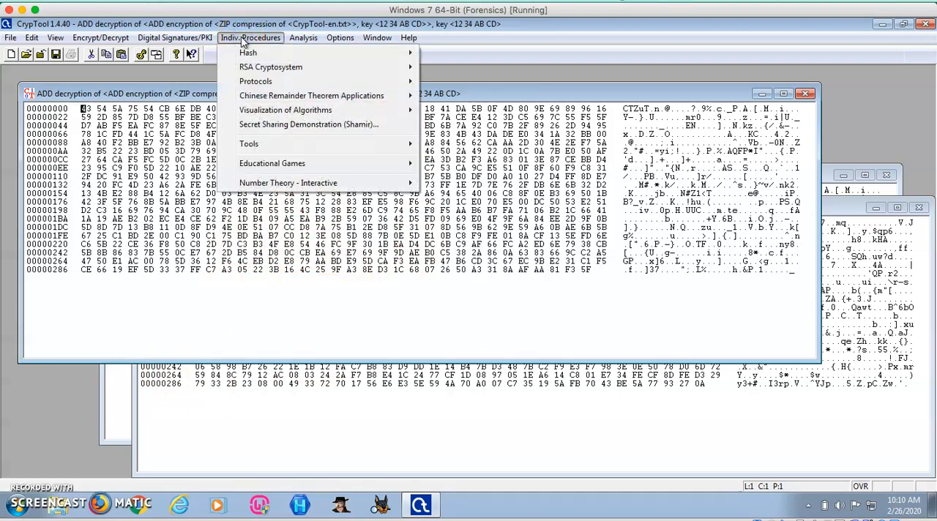
mouse_move(251, 143)
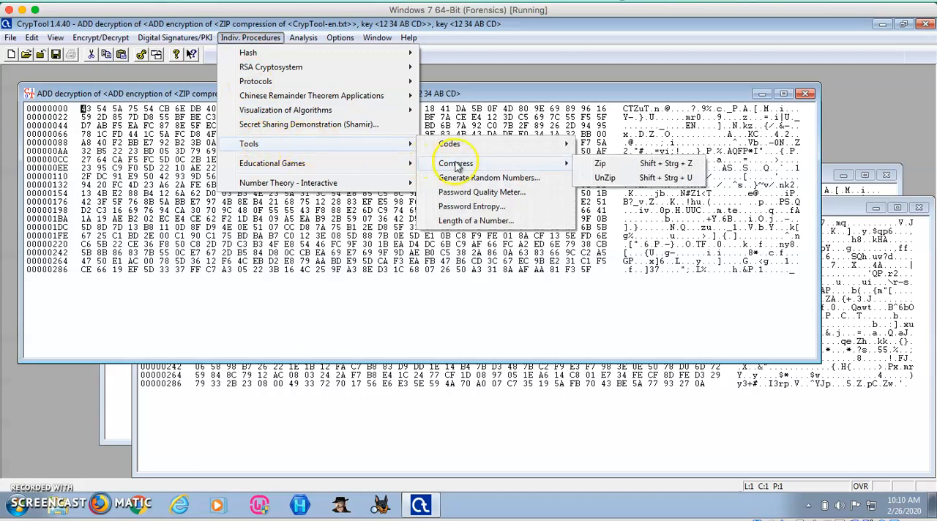
click(604, 178)
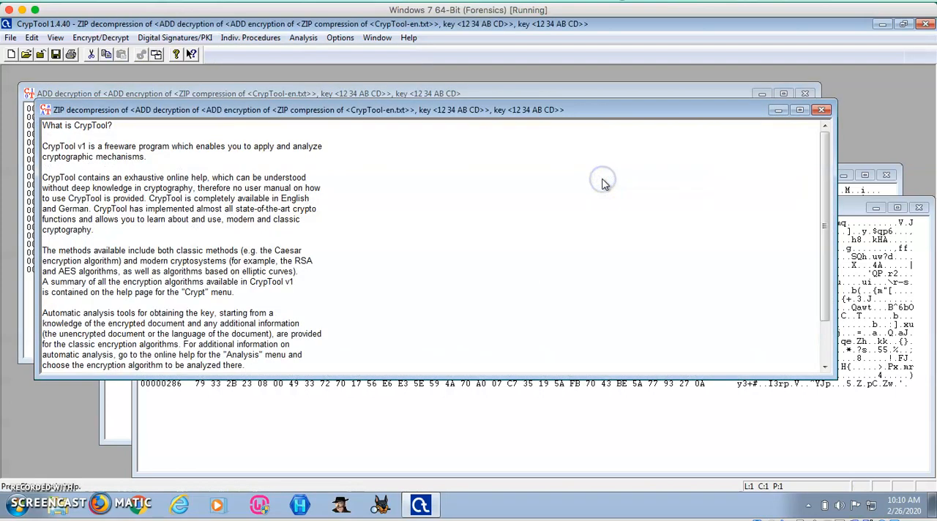